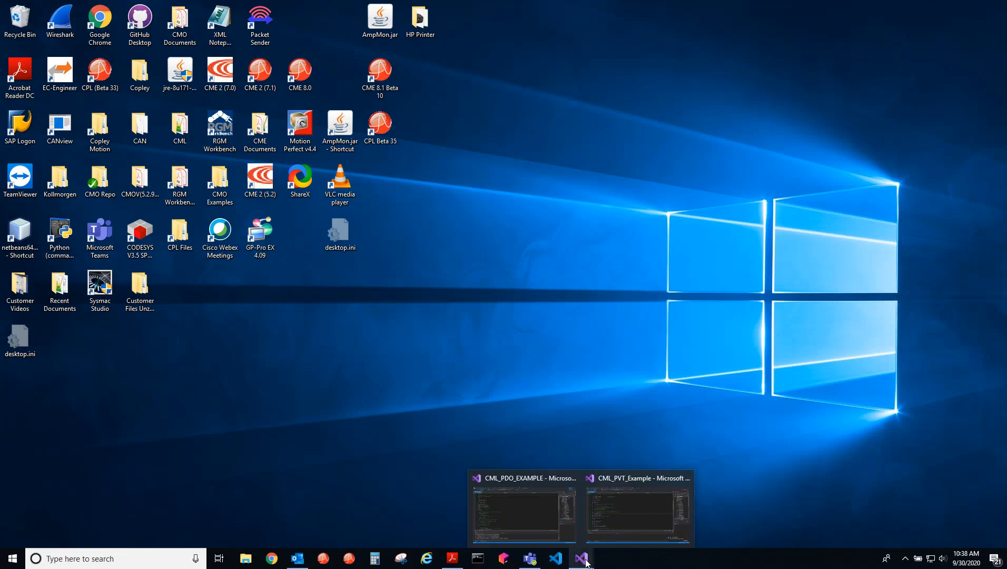
{"action": "mouse_move", "coordinate": [610, 513]}
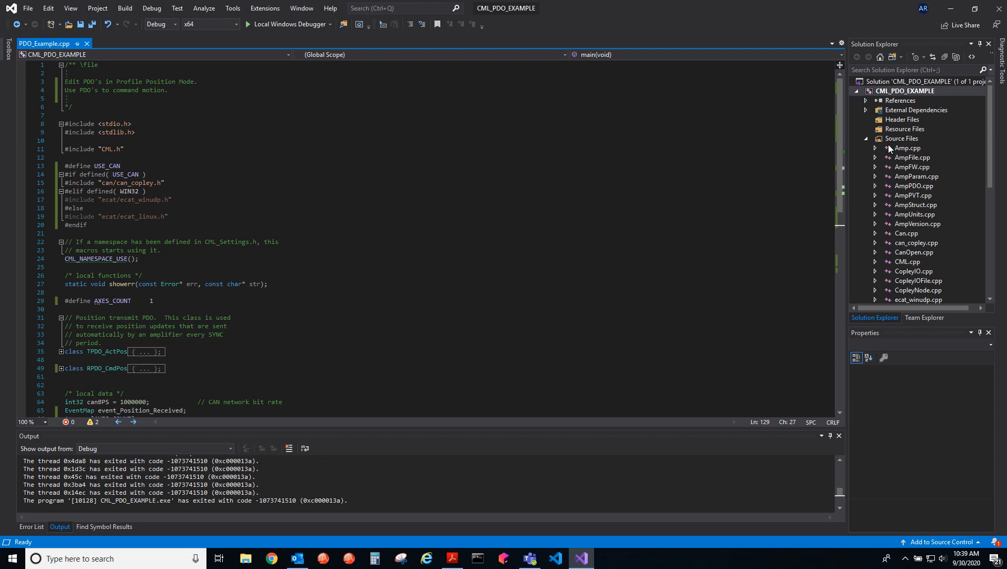
Glance at Amp.cpp, then return to PDO_Example.cpp and scroll its code
{"action": "scroll", "scroll_direction": "down", "scroll_amount": 3}
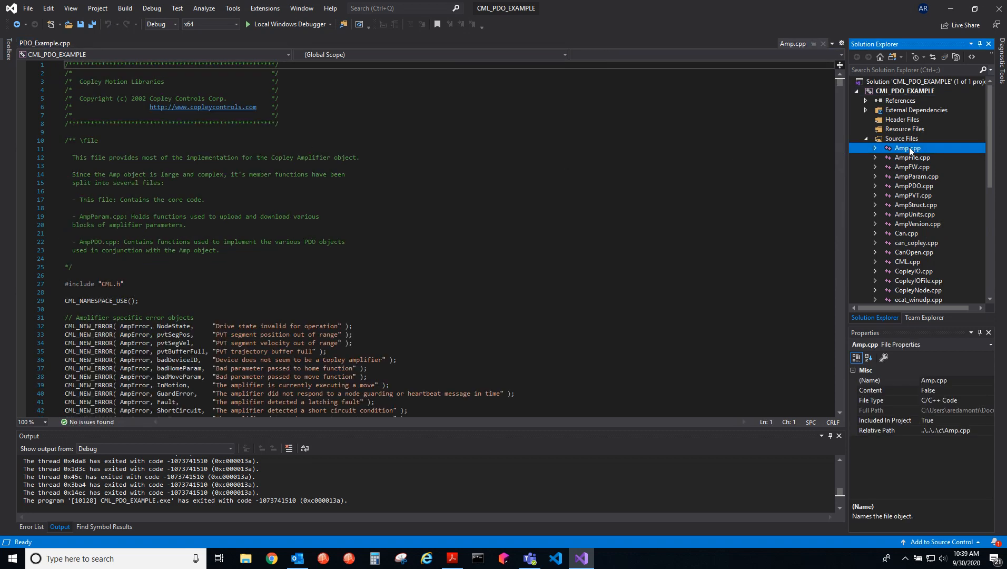
{"action": "left_click", "coordinate": [38, 43]}
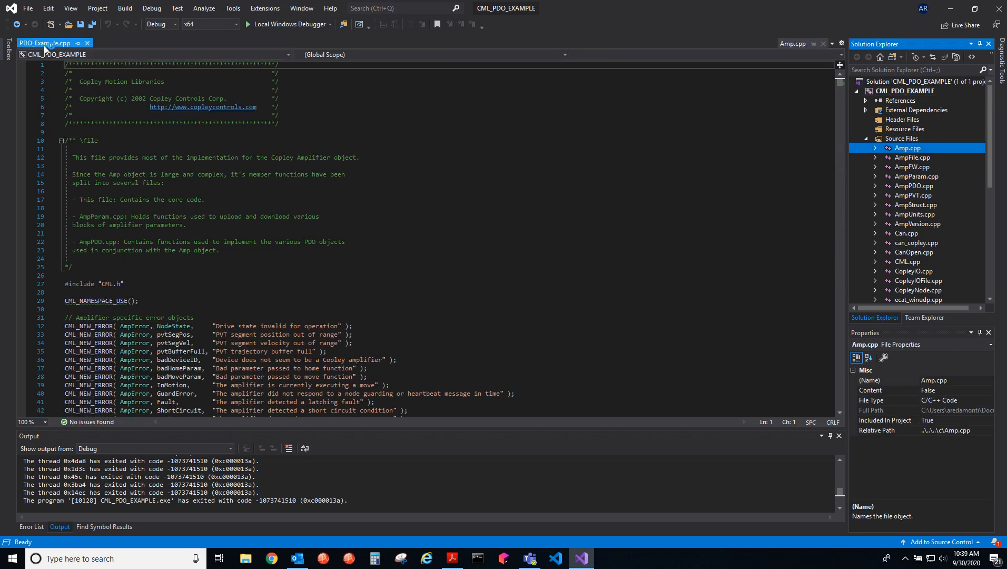
{"action": "left_click", "coordinate": [42, 43]}
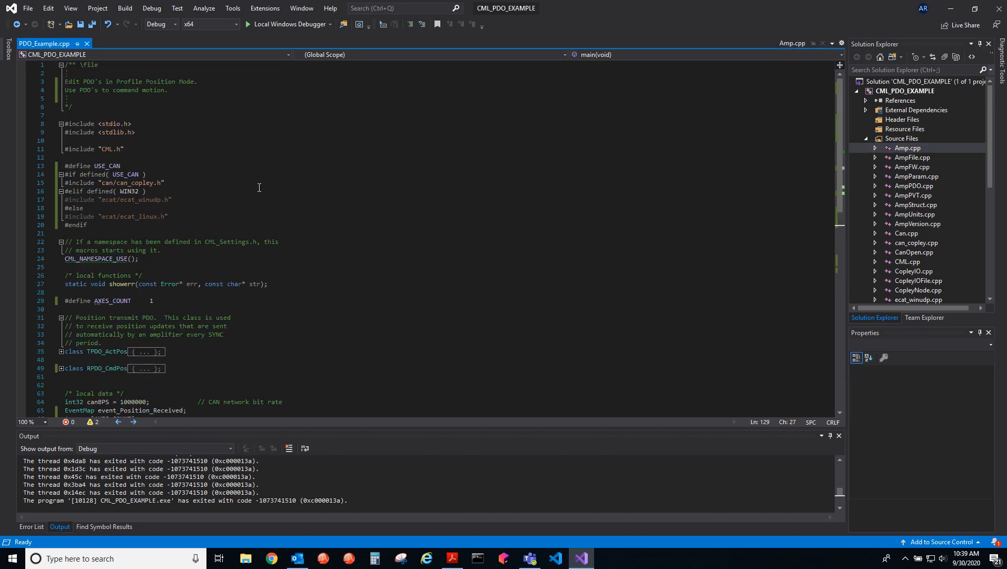
{"action": "scroll", "scroll_direction": "down", "scroll_amount": 3}
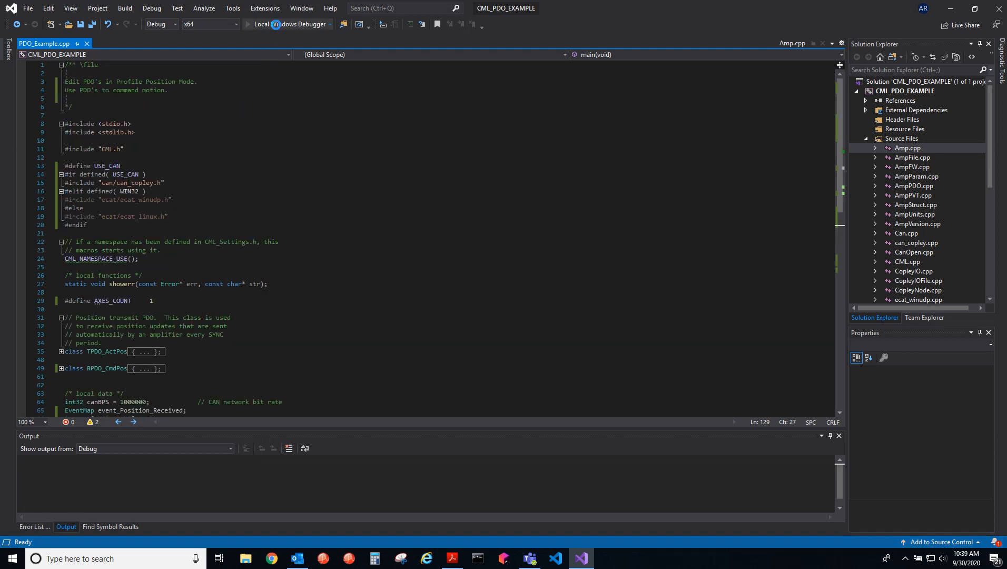
Run CML_PDO_EXAMPLE with the Local Windows Debugger to stream TPDO positions
{"action": "left_click", "coordinate": [287, 24]}
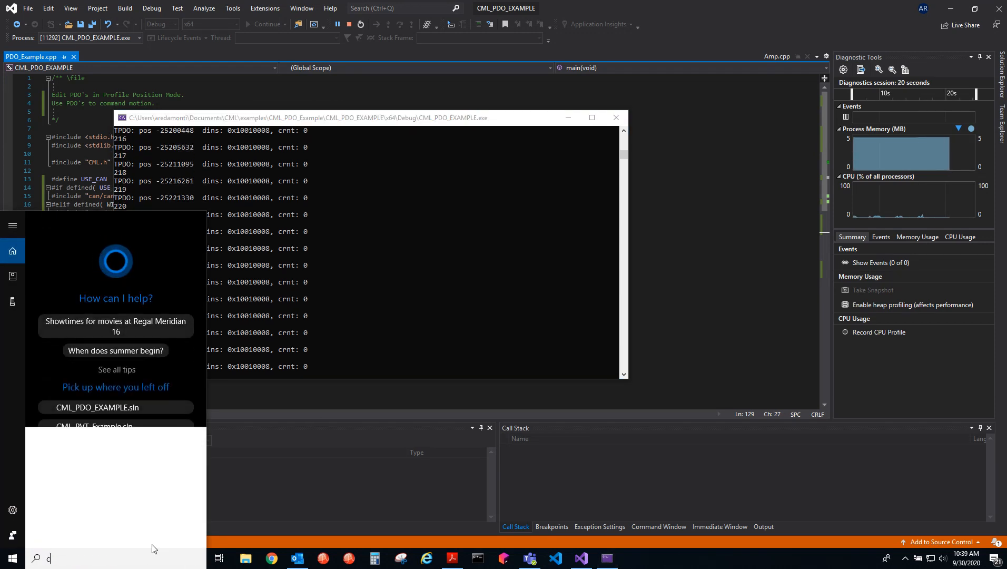
Launch CANview, inspect the 0x481 message after SYNC, and move the log right
{"action": "type", "text": "canvi"}
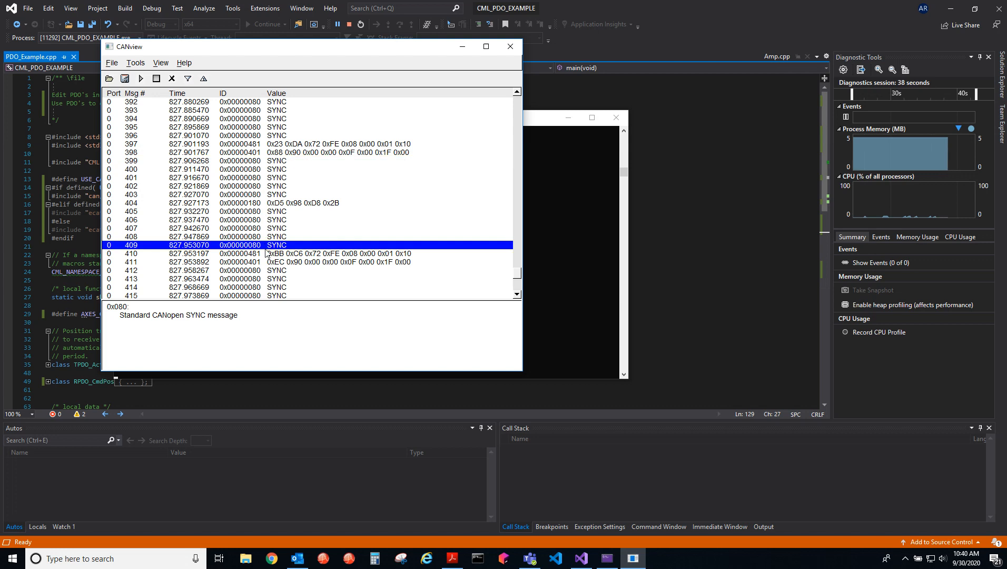
{"action": "left_click", "coordinate": [334, 253]}
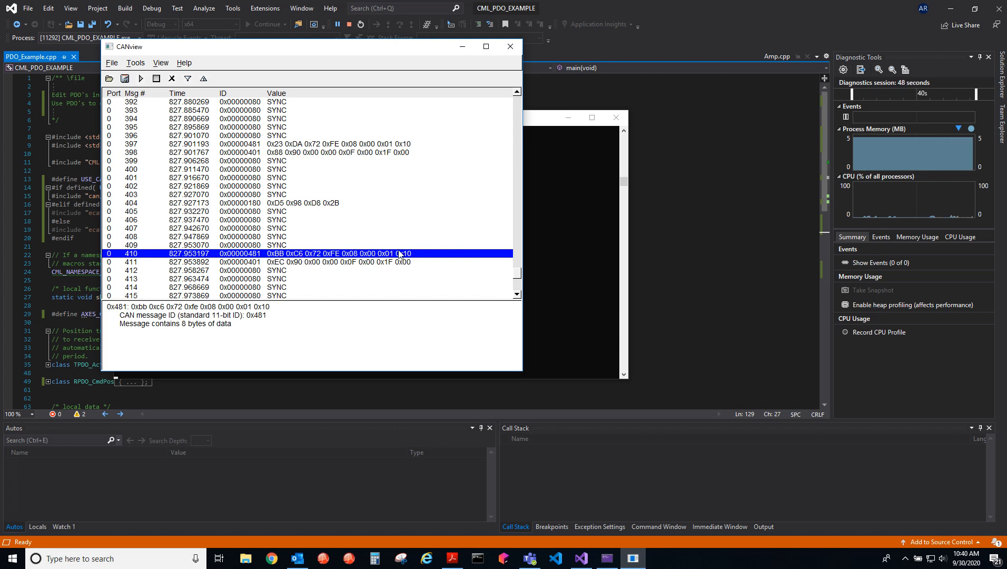
{"action": "mouse_move", "coordinate": [272, 267]}
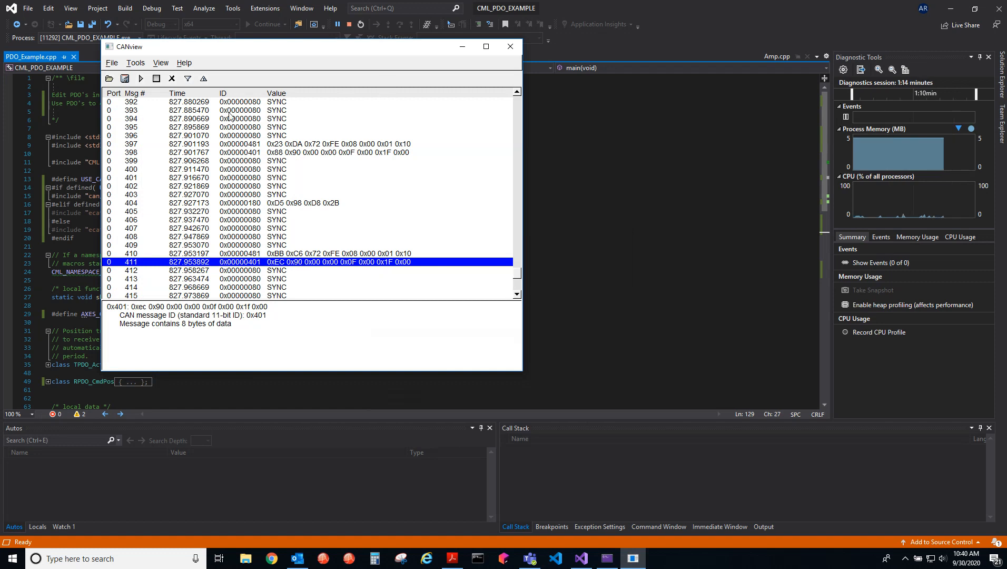
{"action": "left_click_drag", "start_coordinate": [308, 46], "coordinate": [571, 109]}
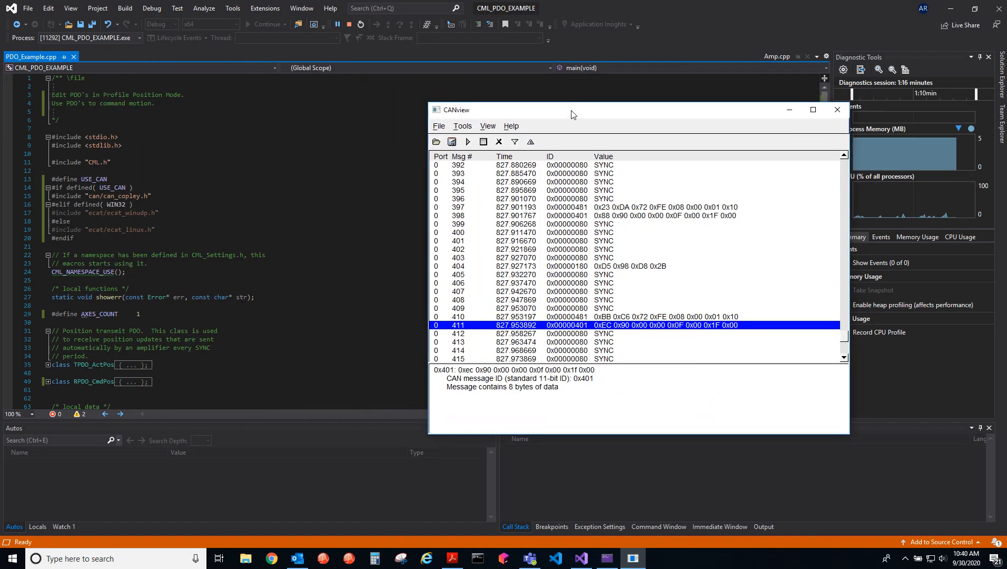
{"action": "left_click_drag", "start_coordinate": [572, 109], "coordinate": [655, 76]}
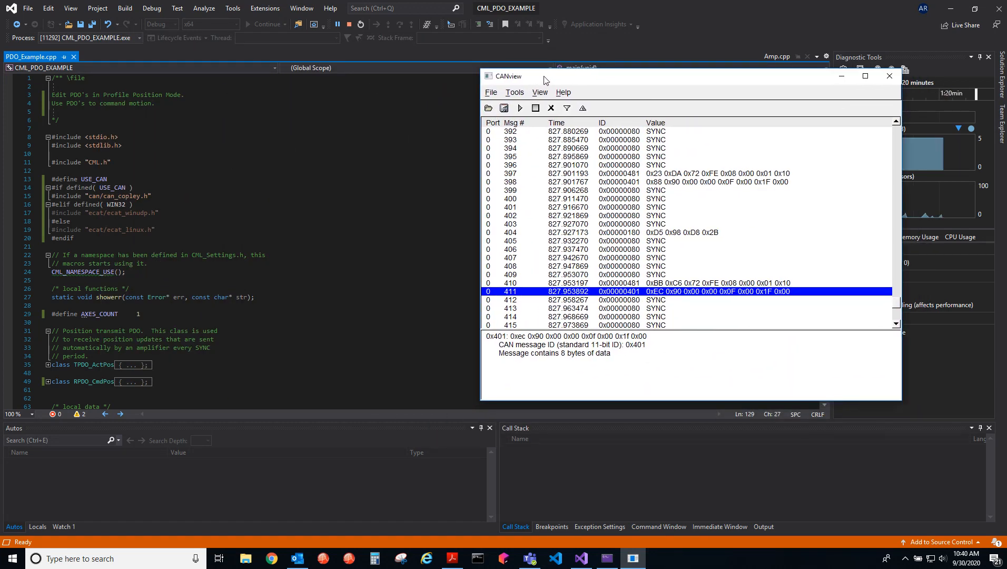
Bring Visual Studio forward and scroll PDO_Example.cpp to the TPDO/RPDO class declarations
{"action": "left_click", "coordinate": [889, 76]}
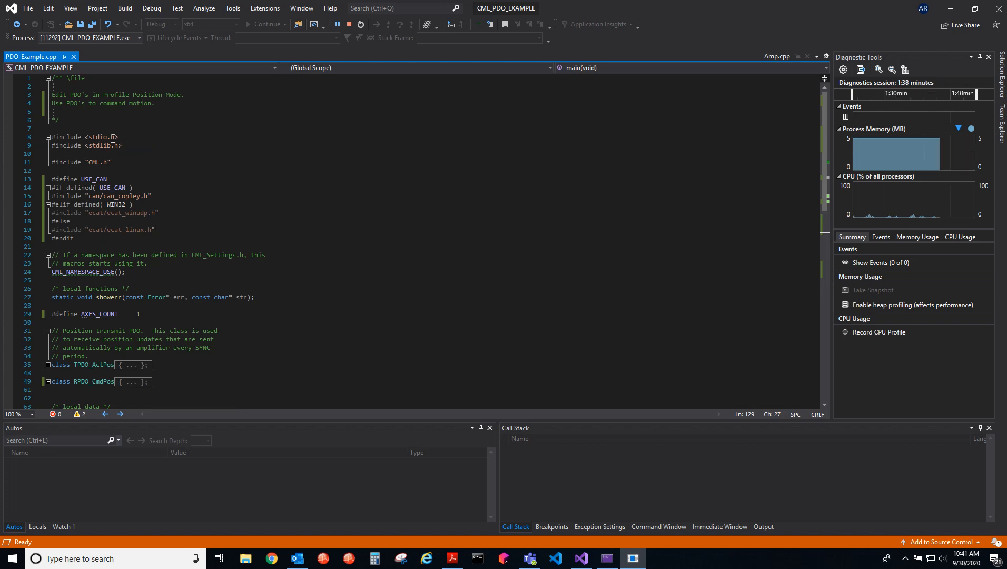
{"action": "mouse_move", "coordinate": [84, 148]}
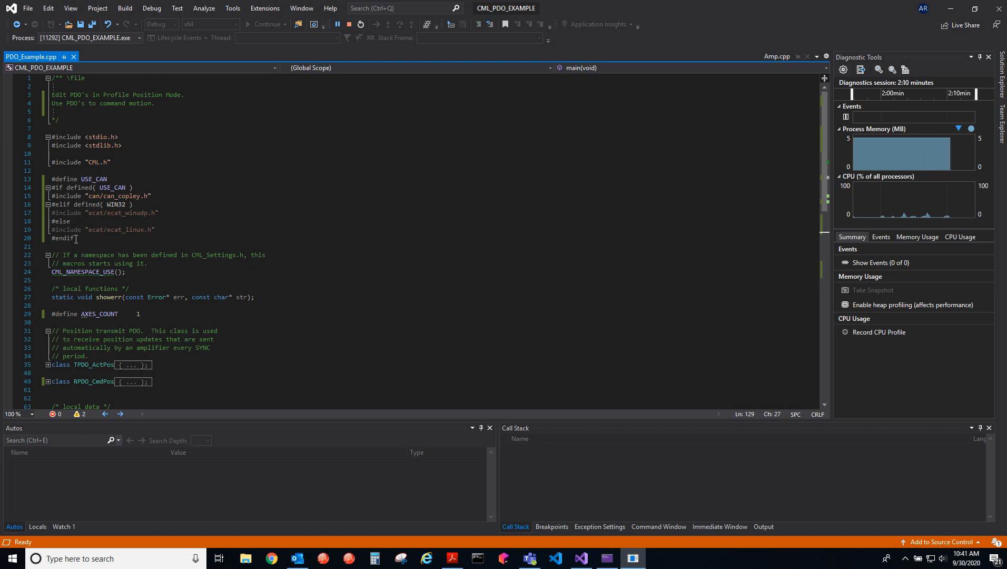
{"action": "scroll", "scroll_direction": "down", "scroll_amount": 3}
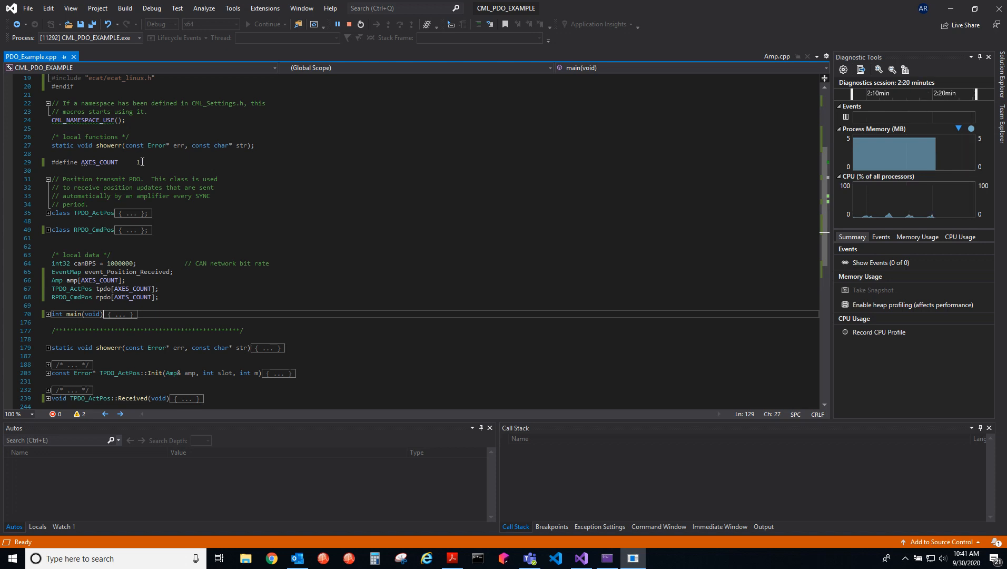
{"action": "scroll", "scroll_direction": "down", "scroll_amount": 3}
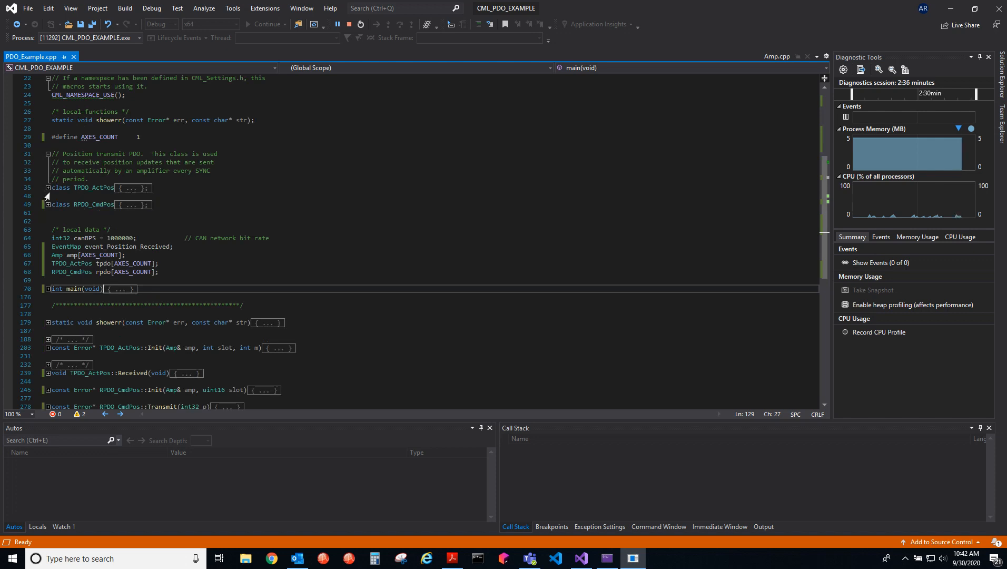
Expand class TPDO_ActPos to show its mask, Pmap mappings, Init and Received
{"action": "left_click", "coordinate": [48, 188]}
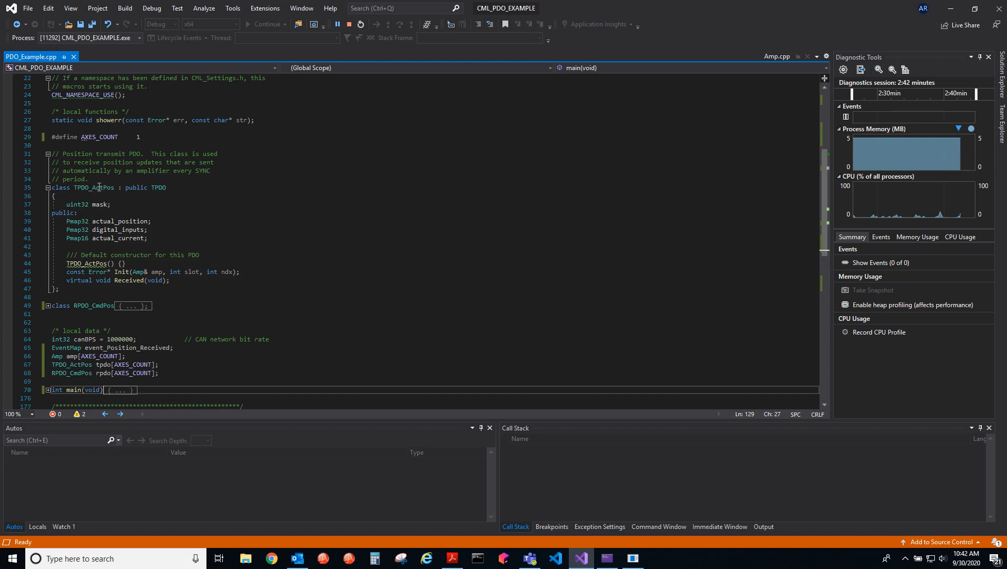
{"action": "mouse_move", "coordinate": [89, 195]}
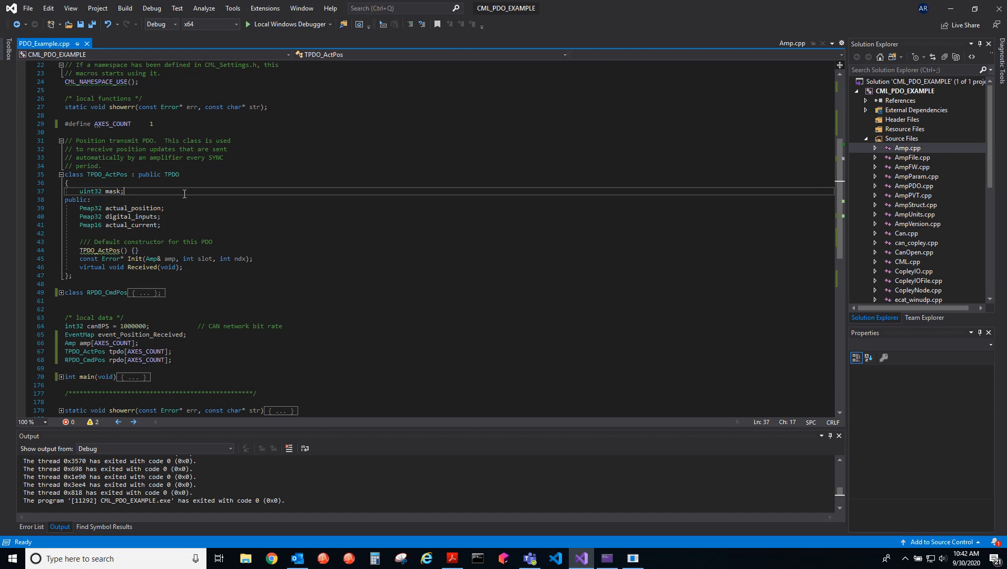
Type trial bit-pattern comments ('111', '010', '11') after 'uint32 mask;' and erase them
{"action": "type", "text": "//"}
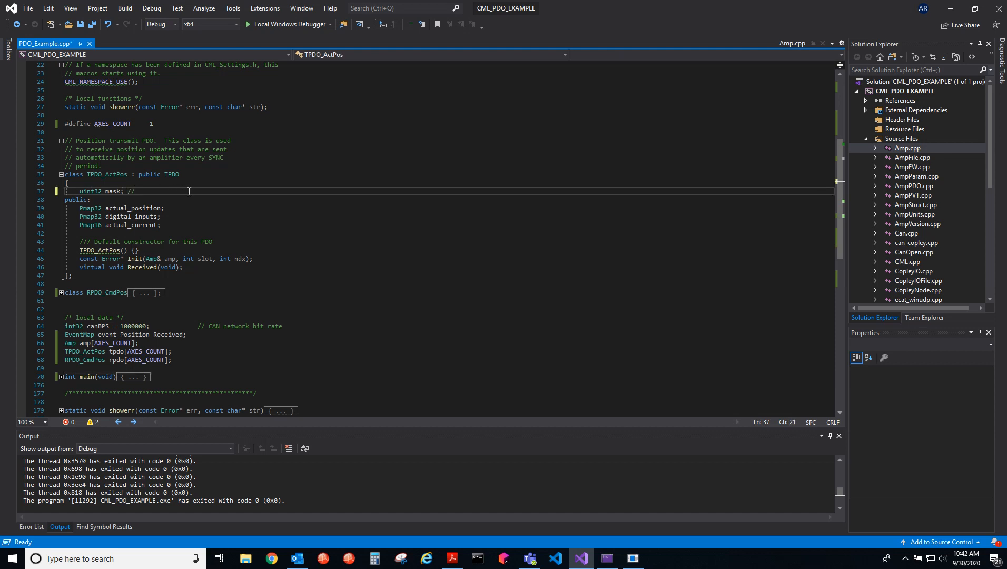
{"action": "type", "text": "111"}
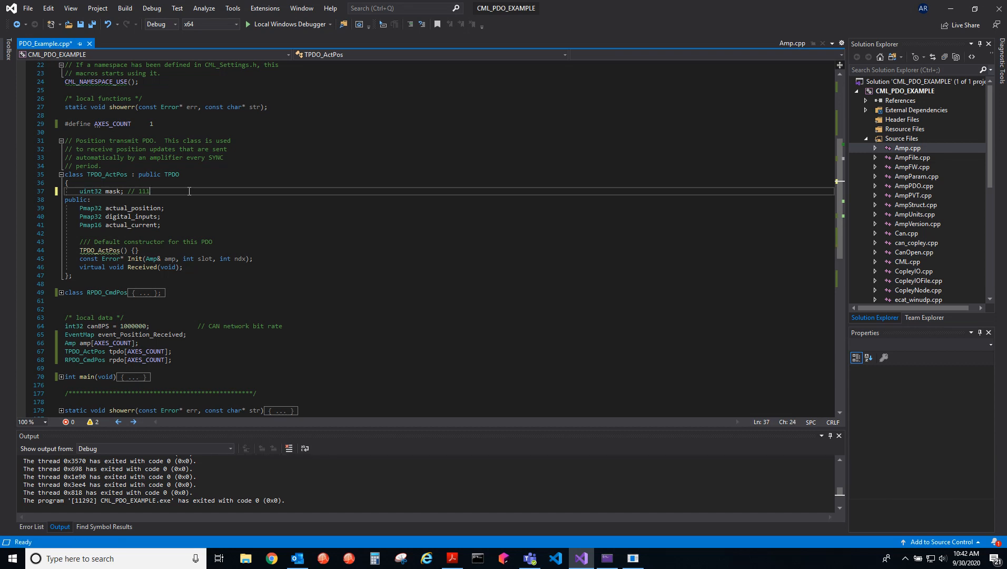
{"action": "key", "text": "BackSpace"}
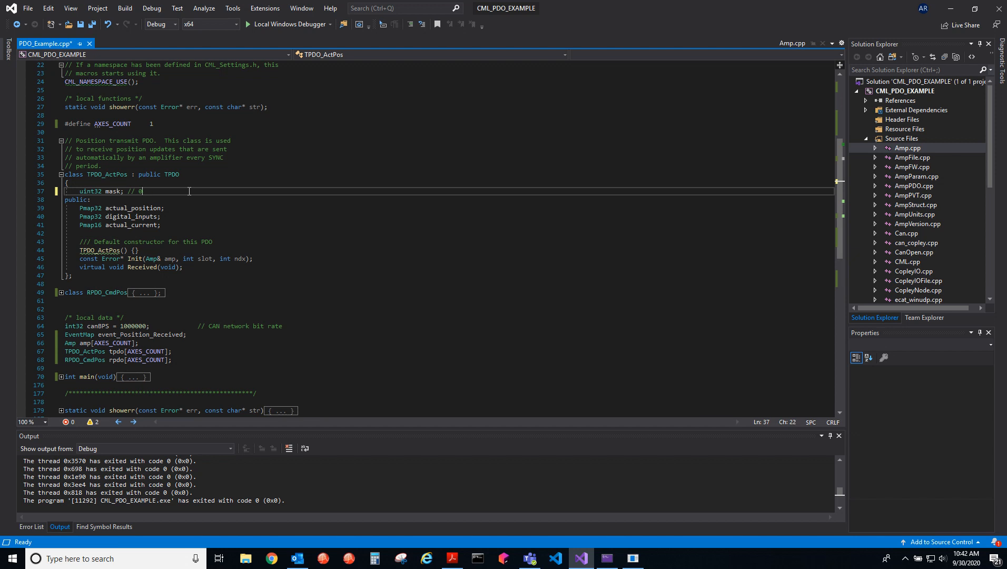
{"action": "key", "text": "Backspace"}
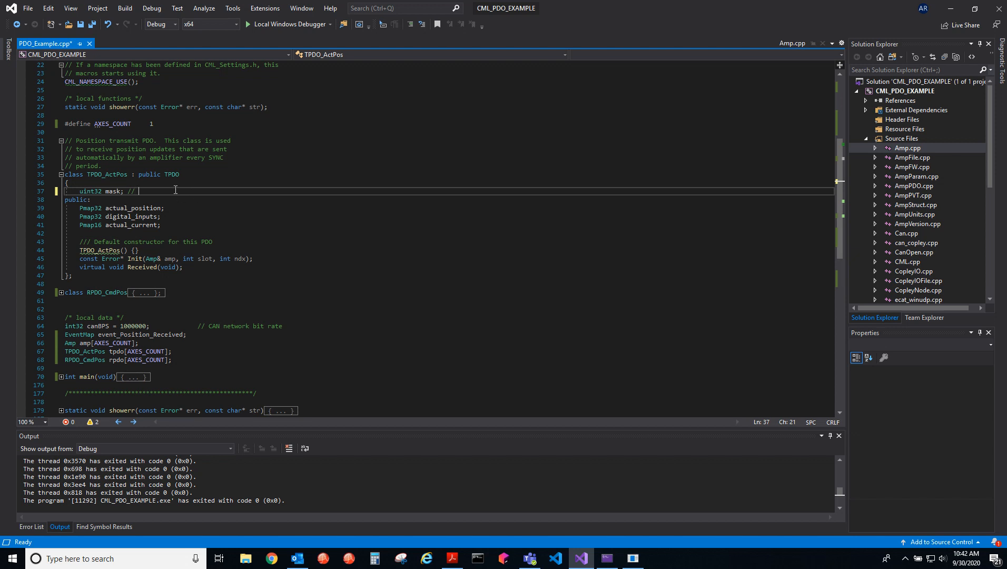
{"action": "mouse_move", "coordinate": [109, 174]}
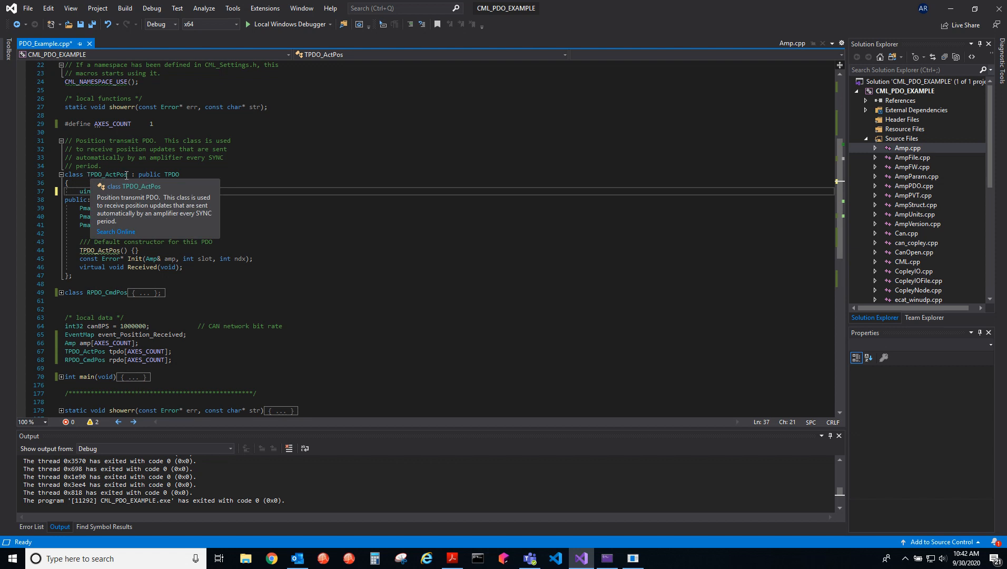
{"action": "mouse_move", "coordinate": [193, 222]}
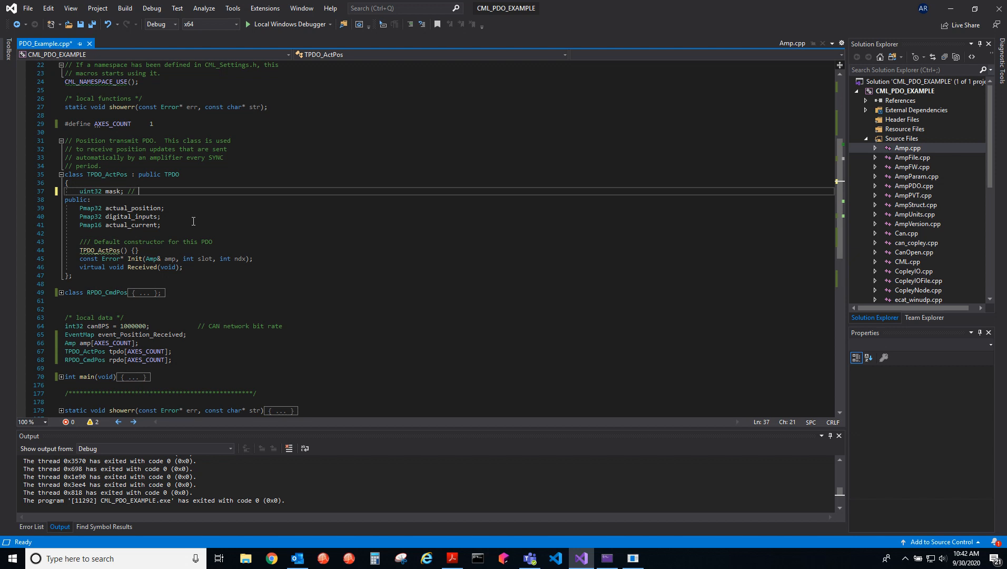
{"action": "type", "text": "010"}
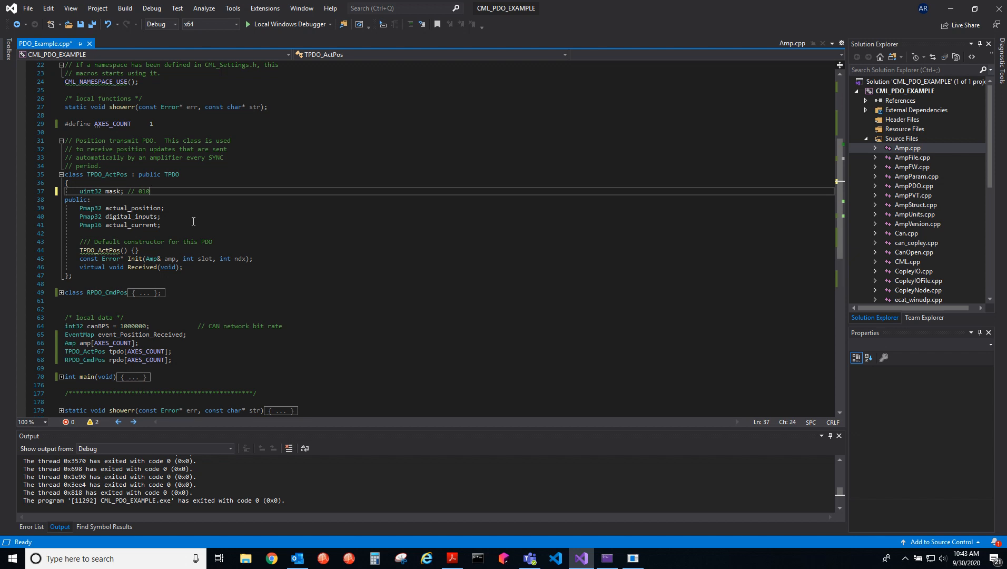
{"action": "key", "text": "Backspace"}
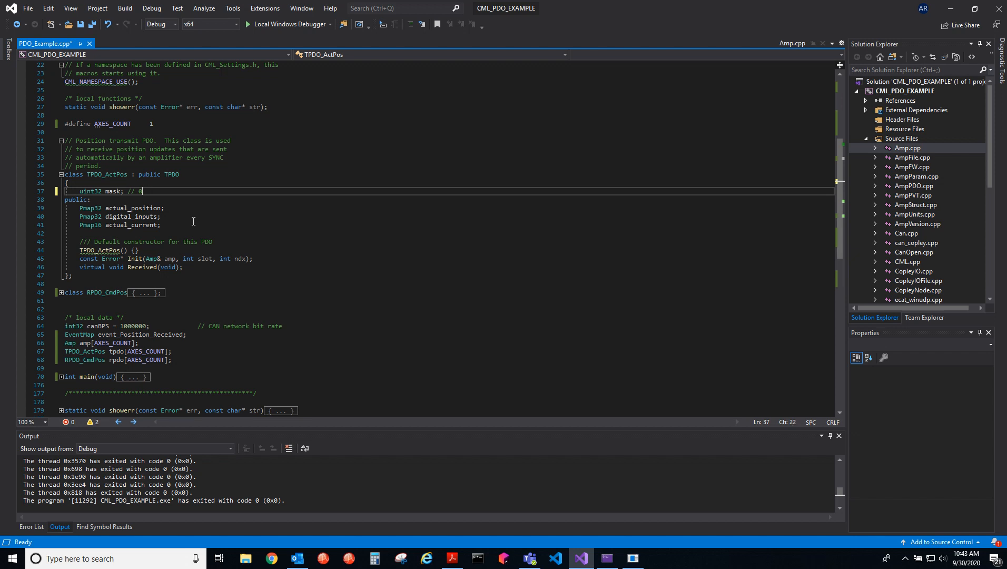
{"action": "type", "text": "11"}
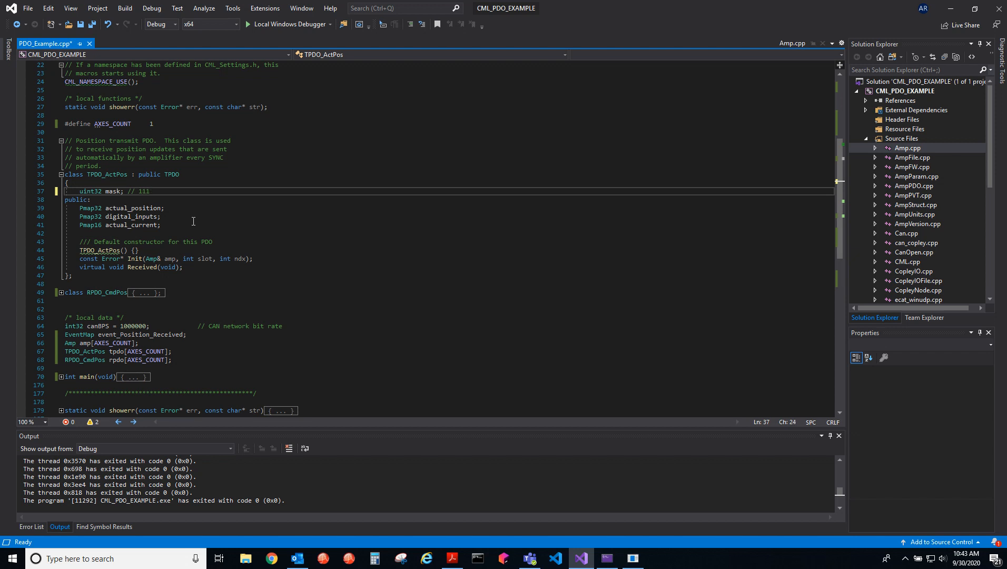
{"action": "key", "text": "Backspace"}
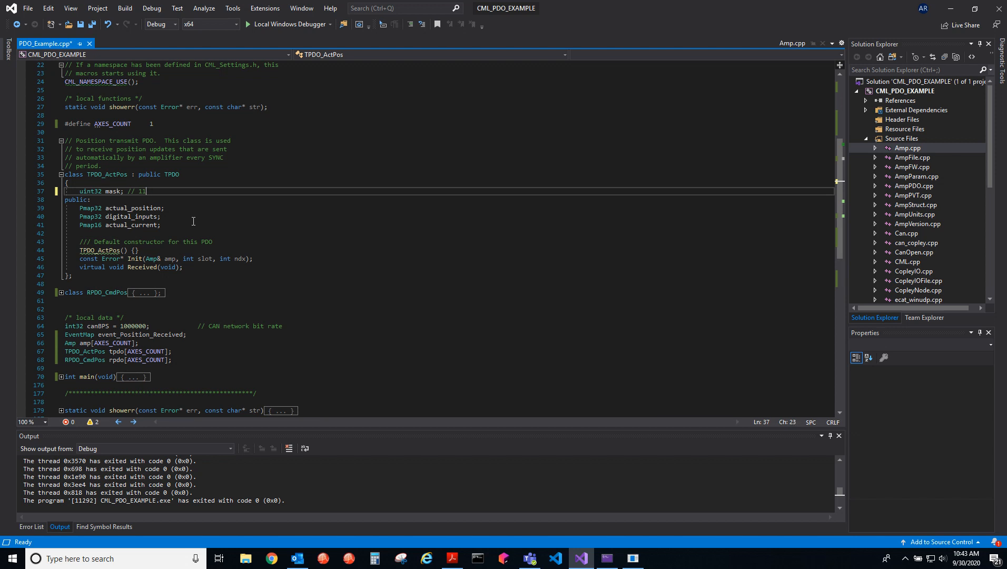
{"action": "key", "text": "Backspace"}
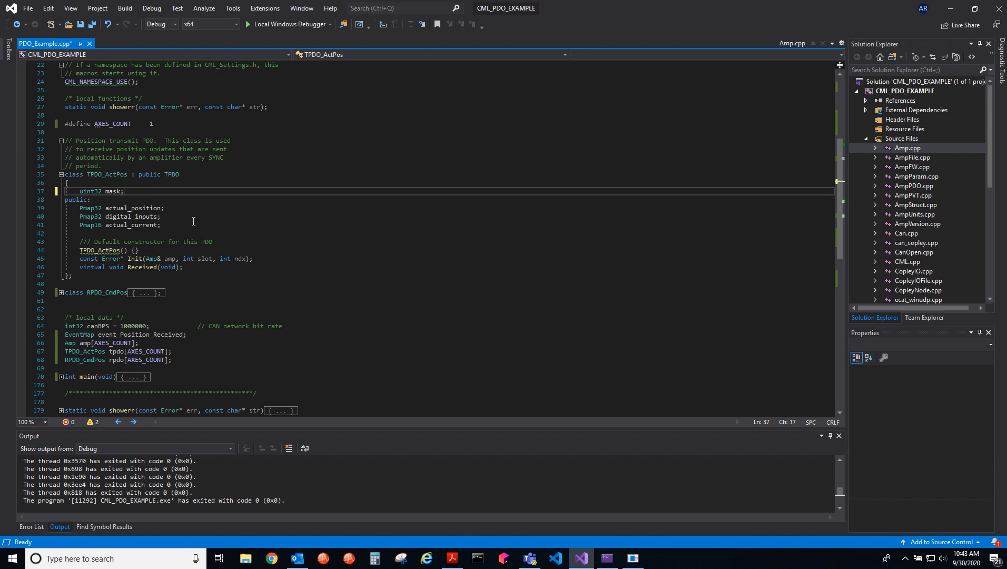
{"action": "double_click", "coordinate": [132, 207]}
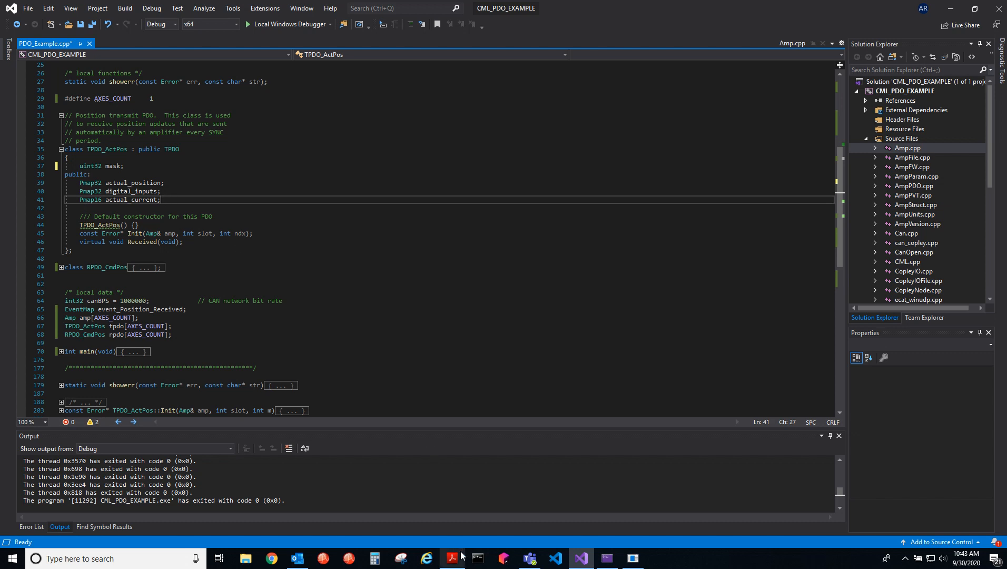
Switch to the CANopen manual and step through '60fd' matches to page 23
{"action": "left_click", "coordinate": [451, 558]}
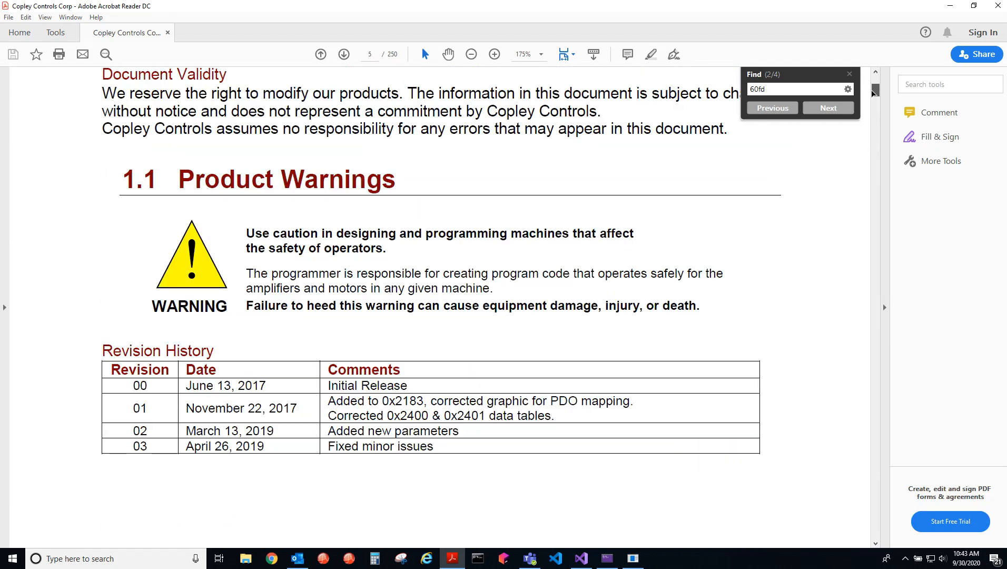
{"action": "left_click", "coordinate": [827, 108]}
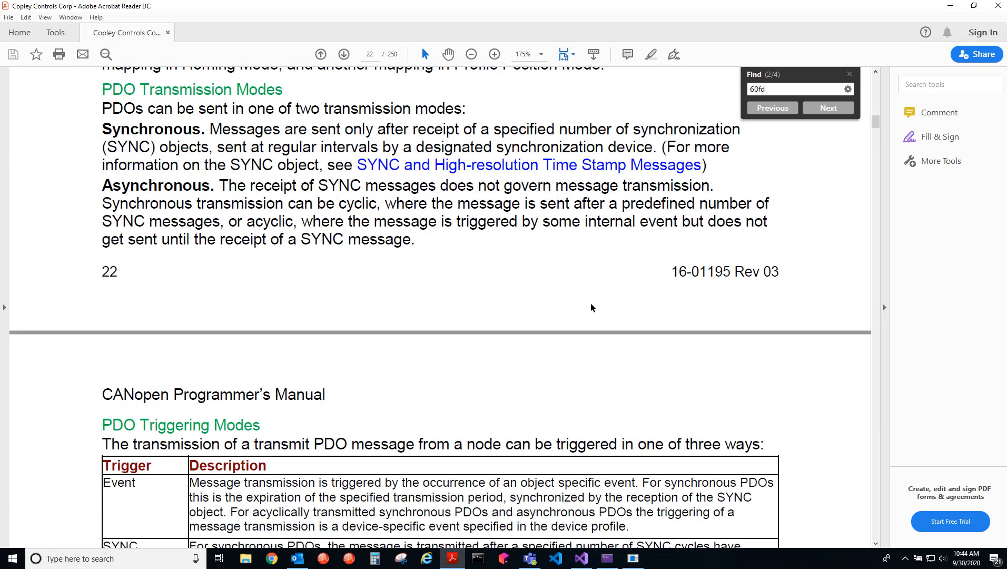
{"action": "left_click", "coordinate": [827, 107]}
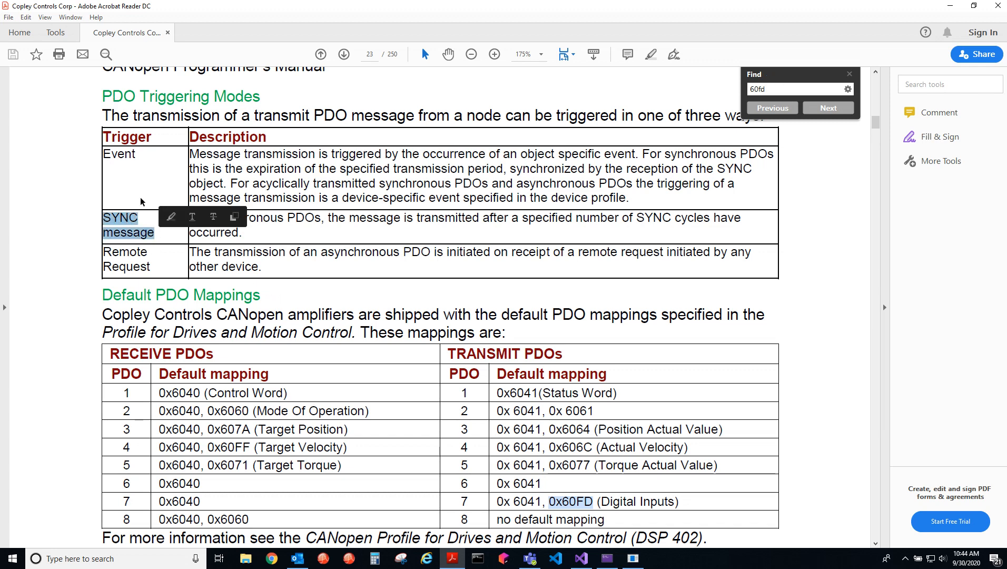
{"action": "mouse_move", "coordinate": [278, 225]}
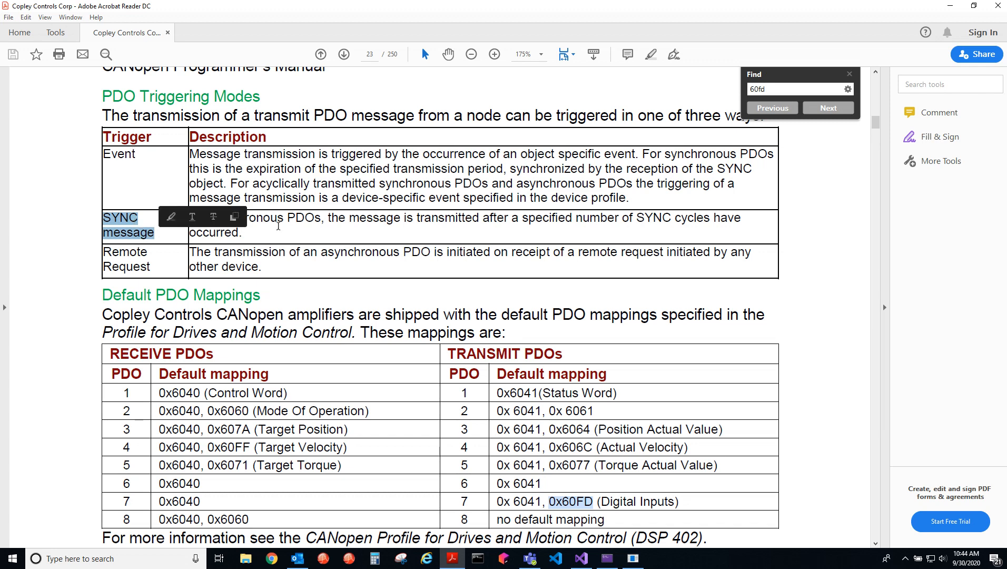
{"action": "mouse_move", "coordinate": [105, 349]}
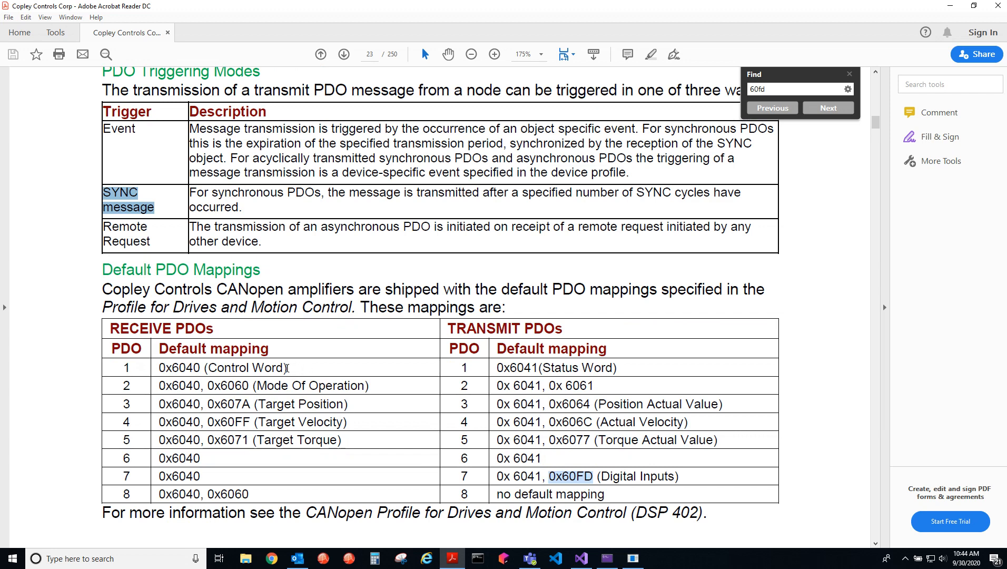
{"action": "mouse_move", "coordinate": [114, 331]}
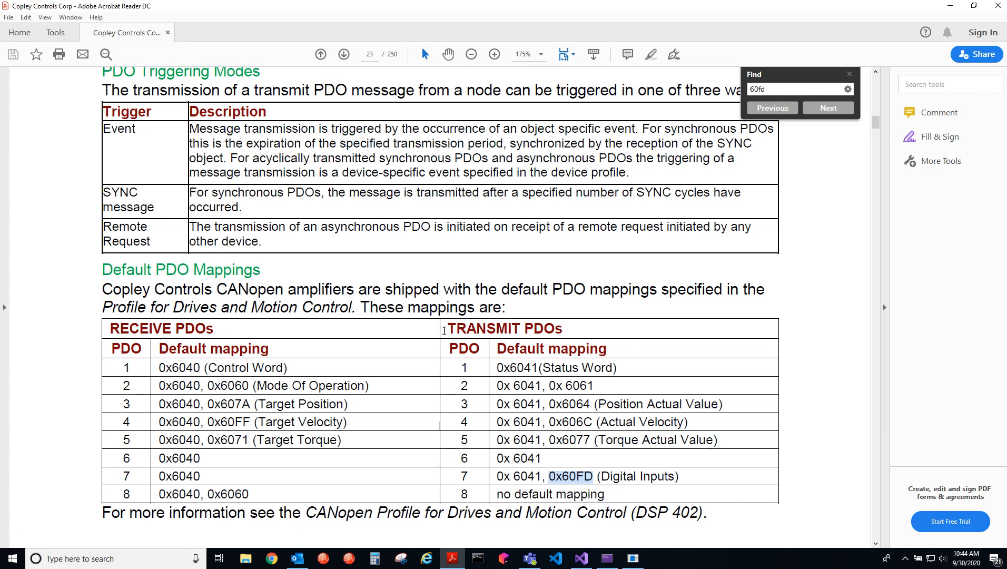
{"action": "mouse_move", "coordinate": [108, 331]}
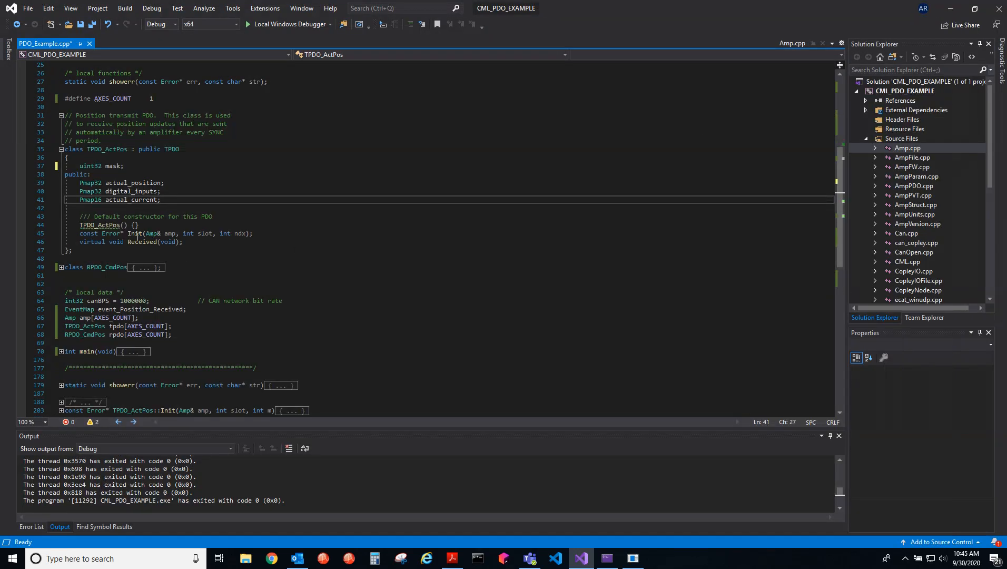
{"action": "mouse_move", "coordinate": [90, 182]}
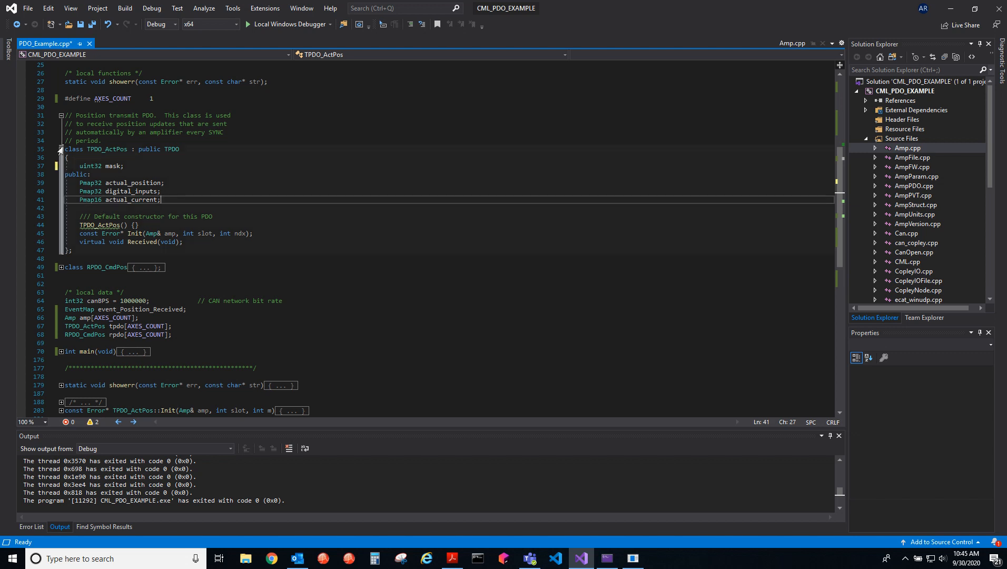
Unfold RPDO_CmdPos and point out its target_position and control_word low/high members
{"action": "left_click", "coordinate": [58, 149]}
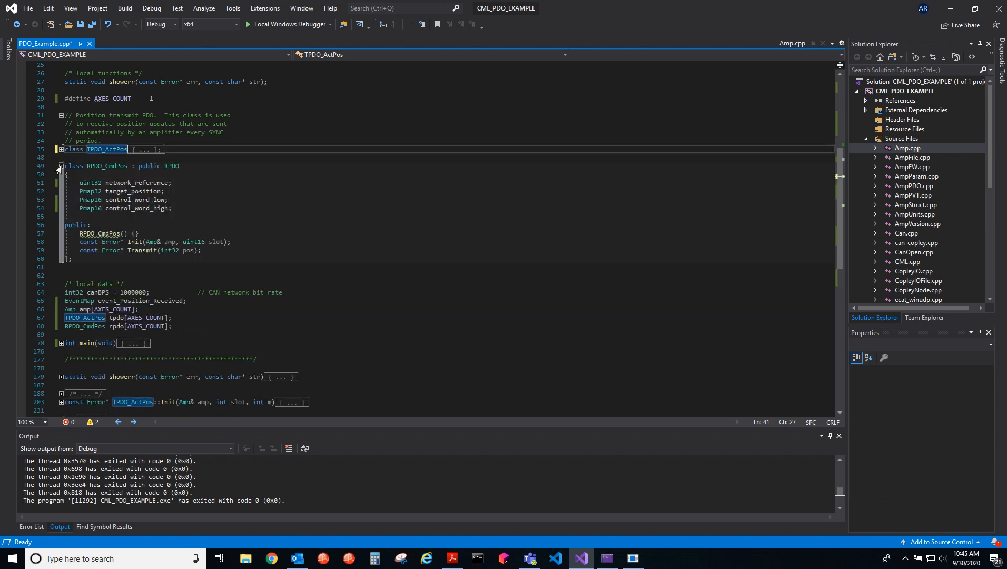
{"action": "mouse_move", "coordinate": [119, 208]}
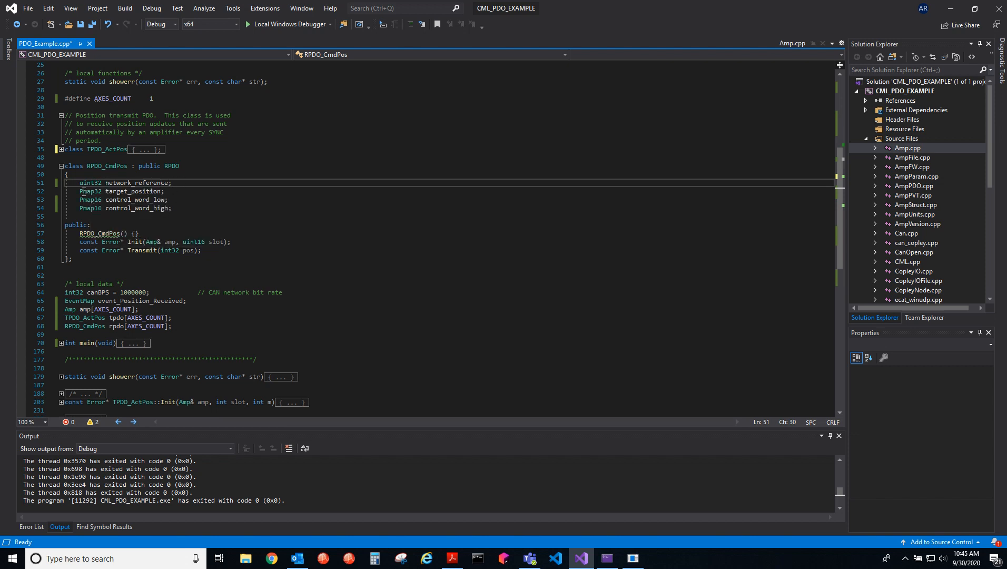
{"action": "double_click", "coordinate": [90, 190]}
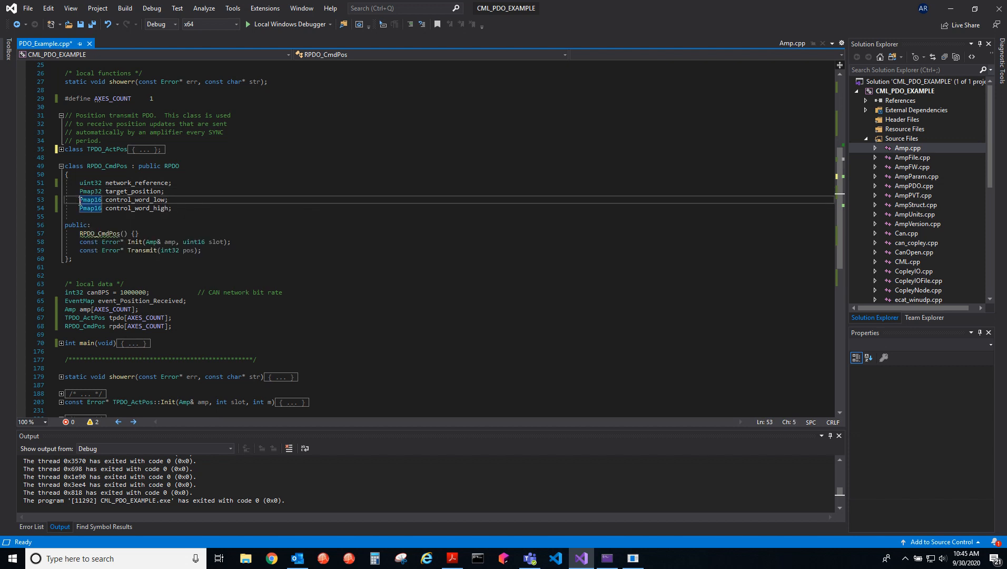
{"action": "left_click", "coordinate": [90, 190]}
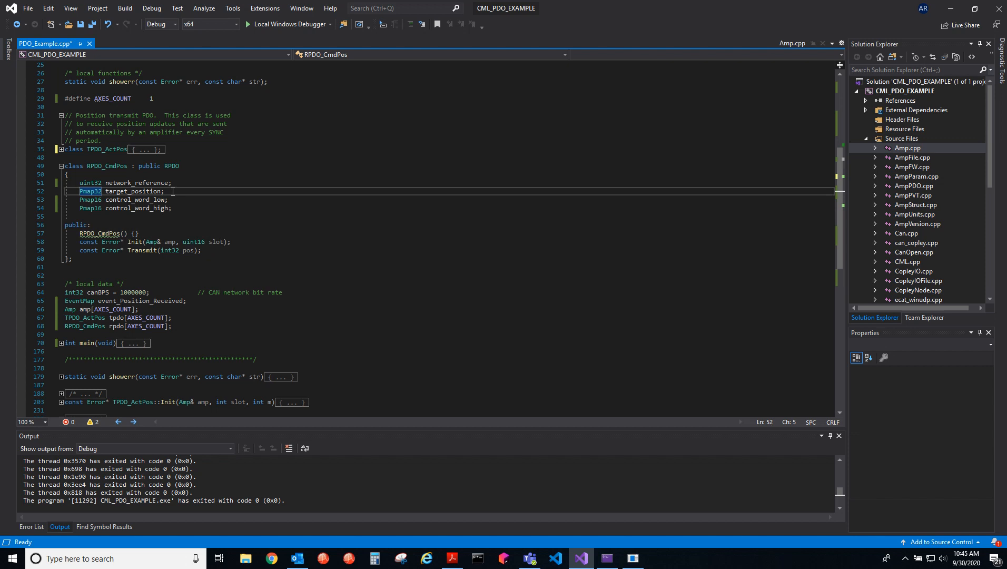
{"action": "mouse_move", "coordinate": [185, 201]}
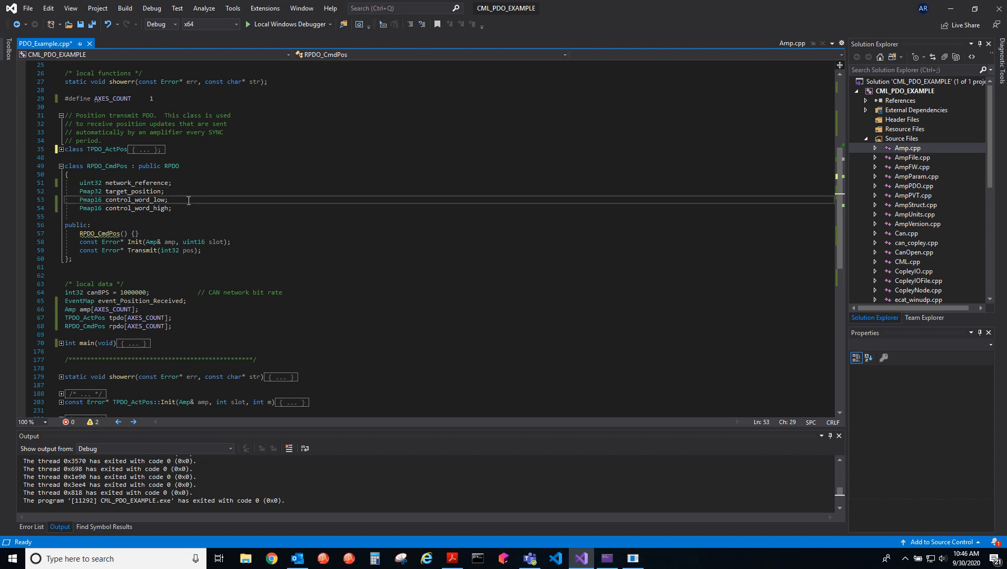
{"action": "left_click", "coordinate": [194, 208]}
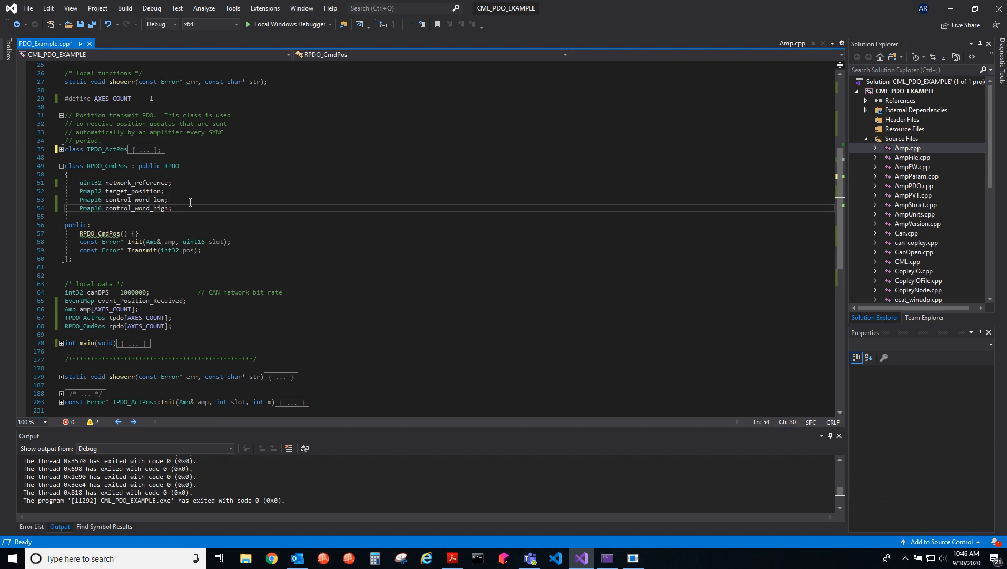
{"action": "left_click", "coordinate": [190, 192]}
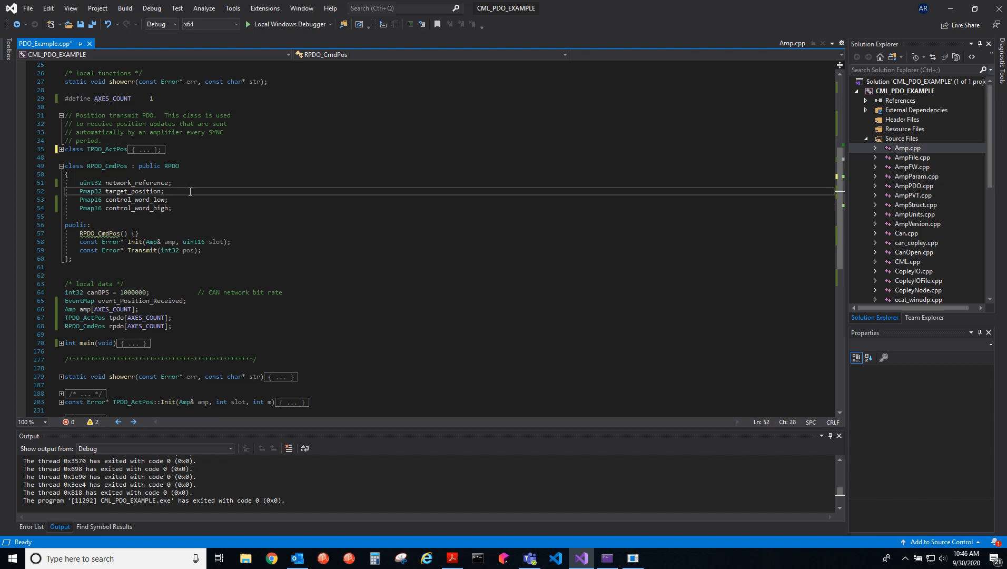
{"action": "mouse_move", "coordinate": [182, 182]}
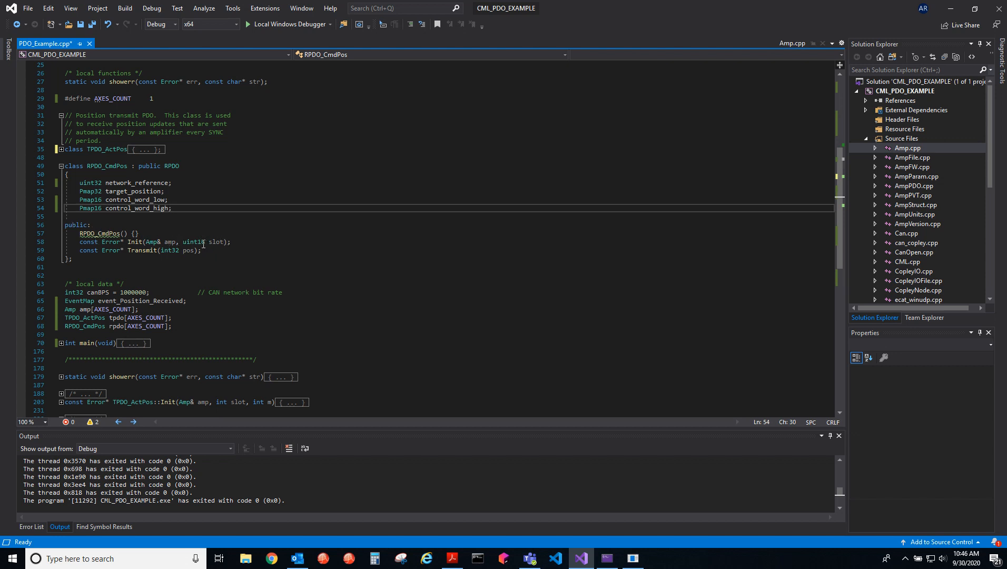
{"action": "mouse_move", "coordinate": [192, 241]}
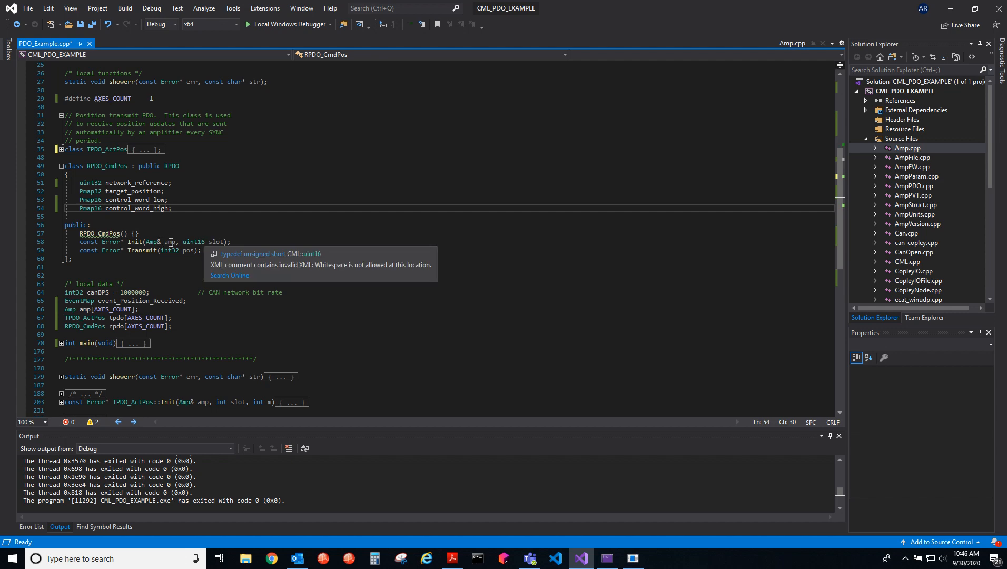
{"action": "mouse_move", "coordinate": [231, 239]}
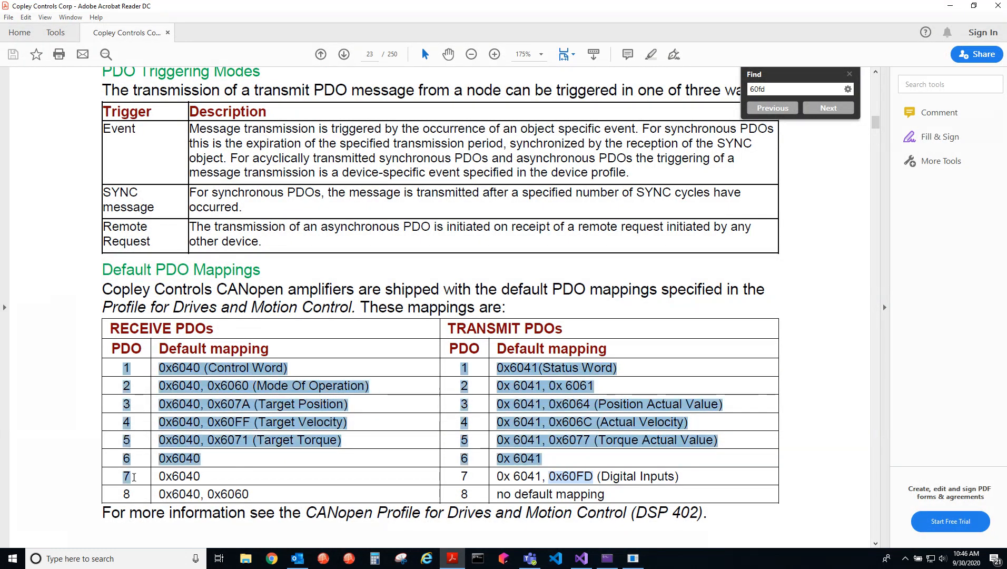
{"action": "left_click", "coordinate": [579, 558]}
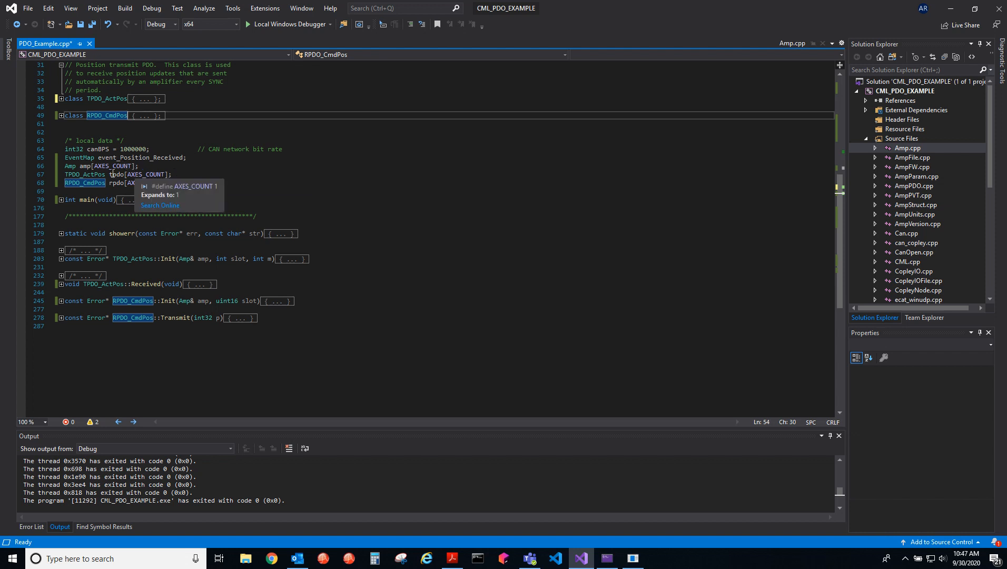
{"action": "mouse_move", "coordinate": [205, 173]}
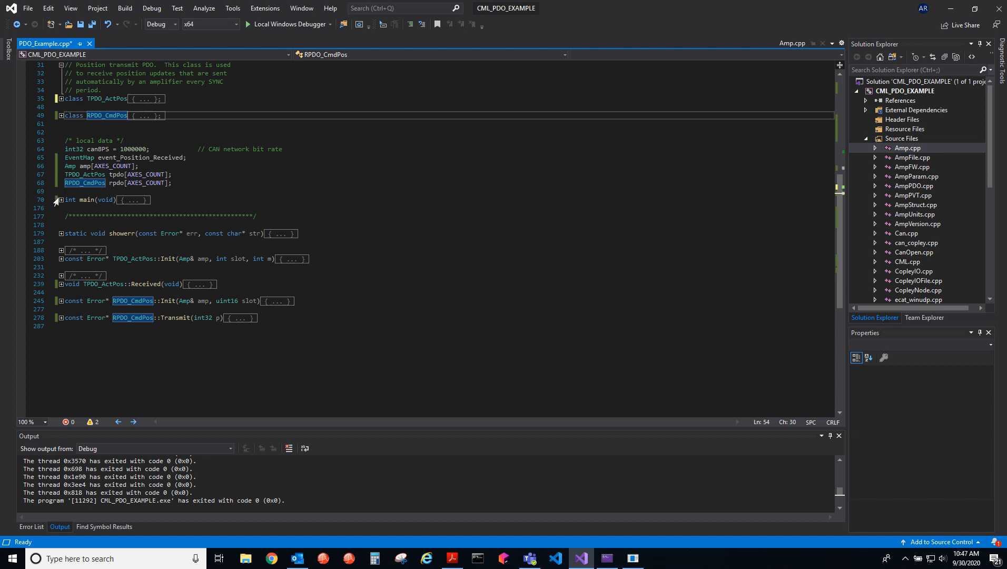
Expand the int main(void) function in PDO_Example.cpp
{"action": "left_click", "coordinate": [59, 200]}
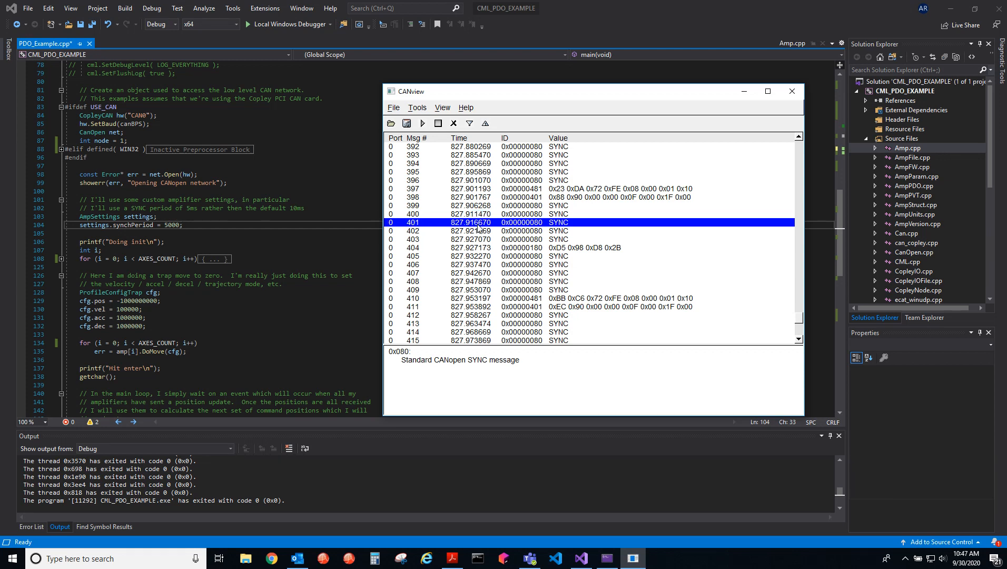
{"action": "mouse_move", "coordinate": [479, 229]}
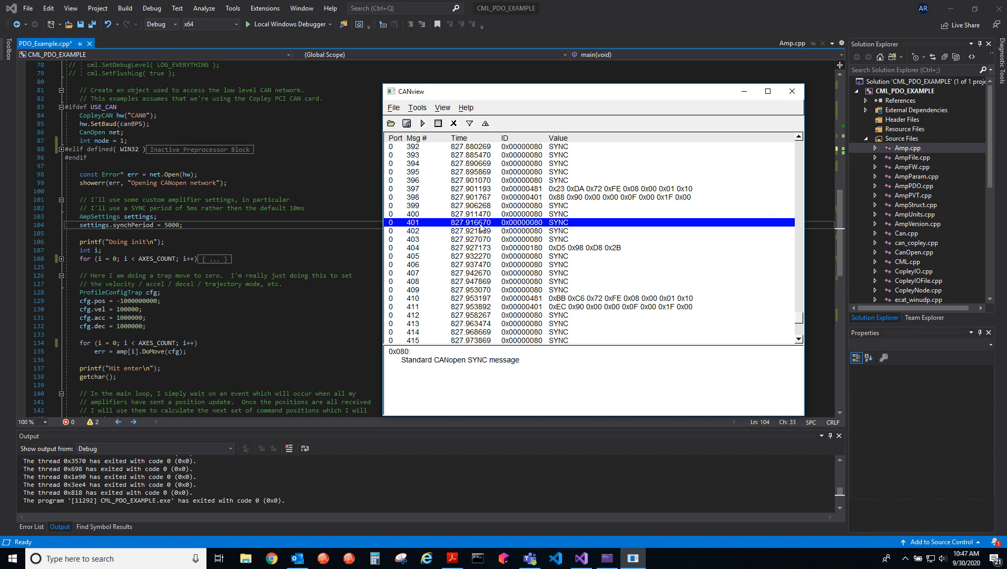
{"action": "mouse_move", "coordinate": [478, 226]}
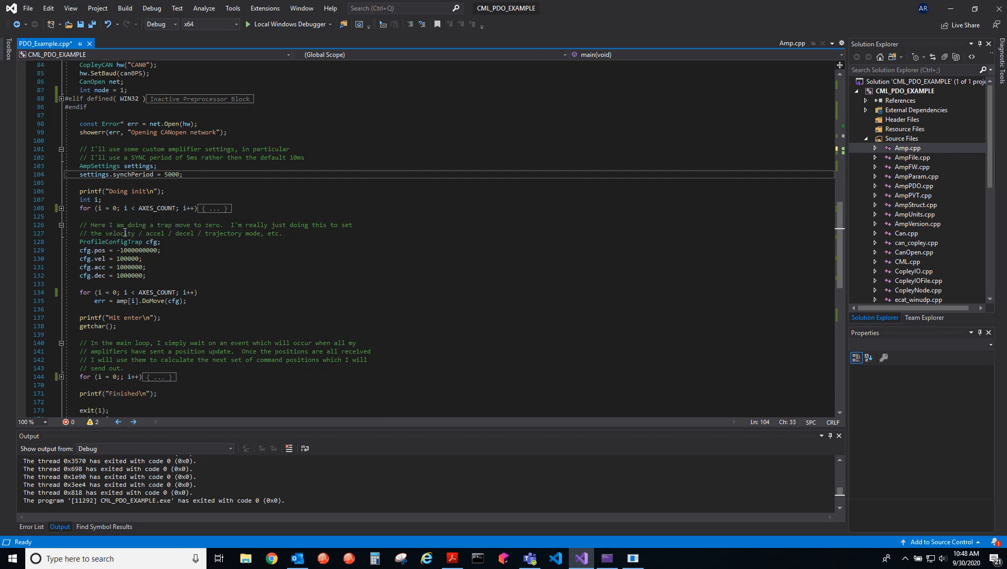
Scroll through the init loop's amplifier, TPDO and RPDO calls, marking the node-start line
{"action": "scroll", "scroll_direction": "down", "scroll_amount": 3}
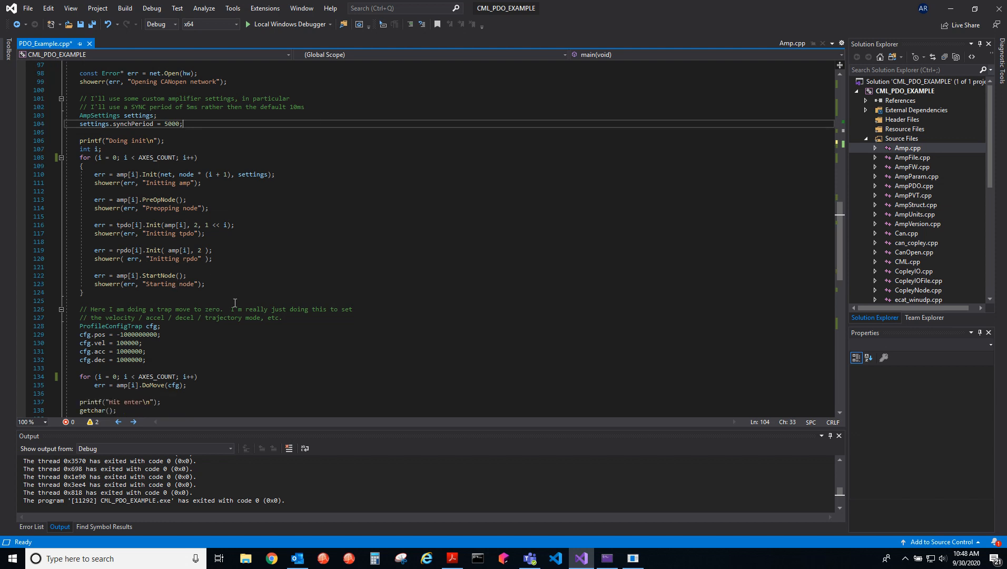
{"action": "mouse_move", "coordinate": [241, 226]}
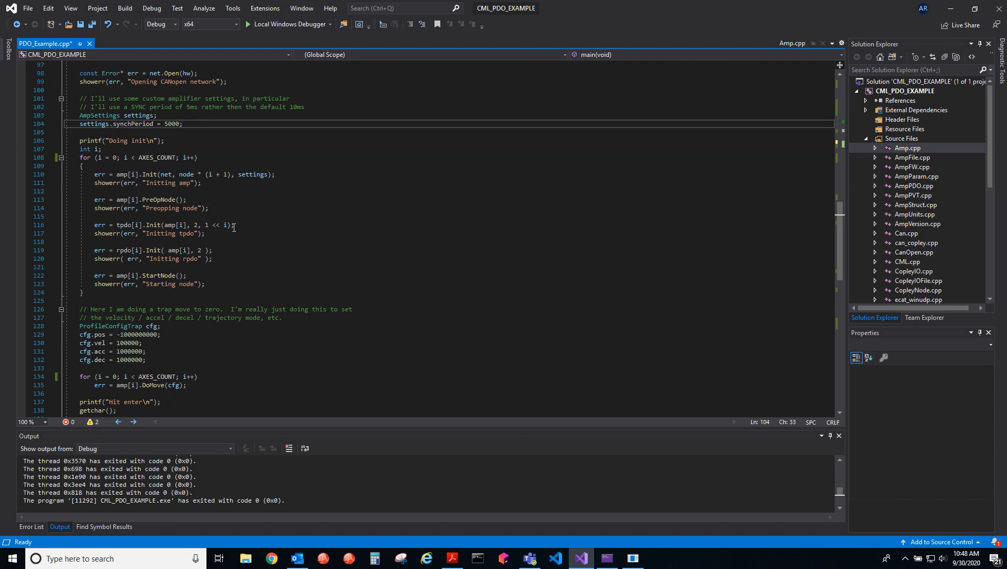
{"action": "mouse_move", "coordinate": [184, 194]}
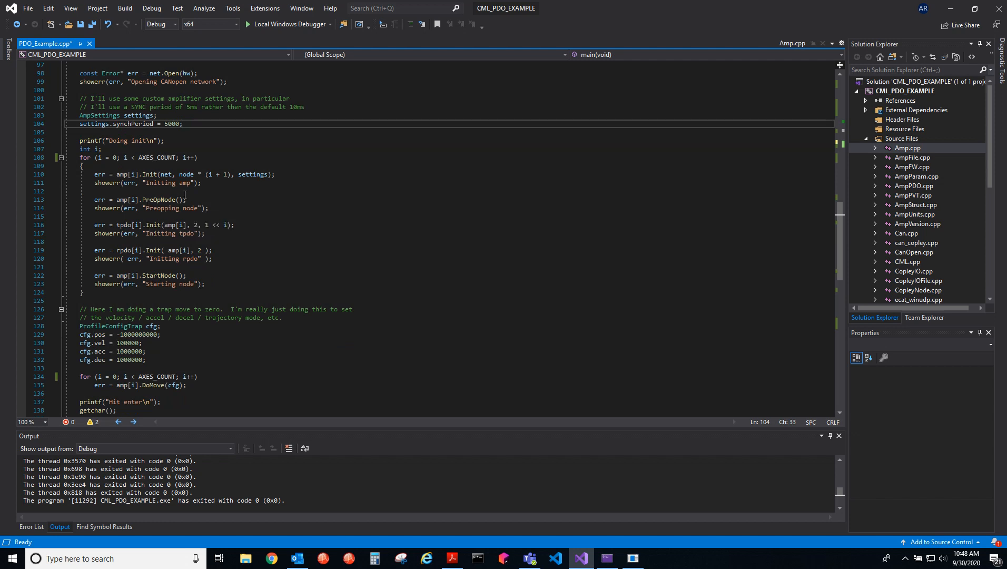
{"action": "mouse_move", "coordinate": [141, 229]}
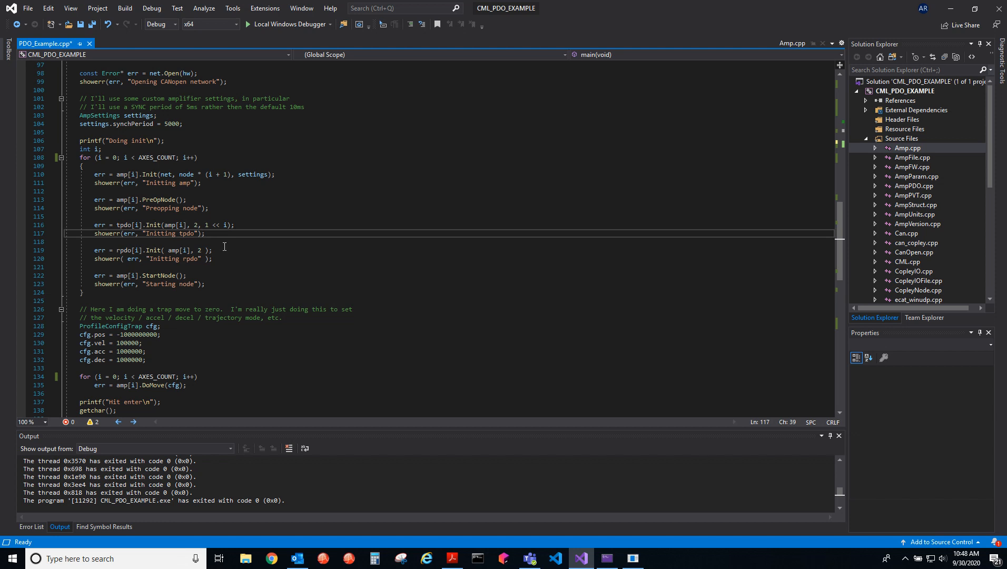
{"action": "mouse_move", "coordinate": [223, 250]}
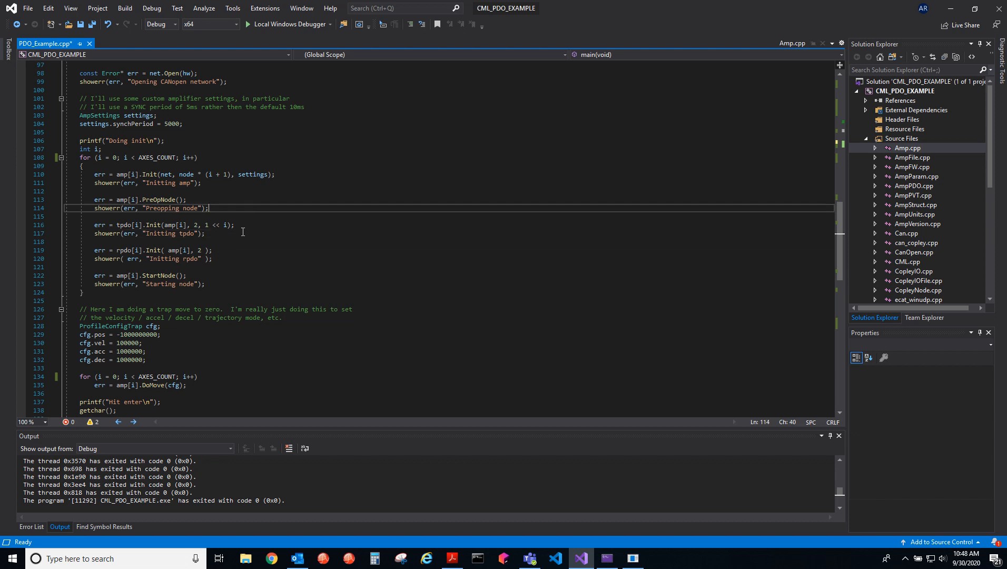
{"action": "left_click", "coordinate": [204, 233]}
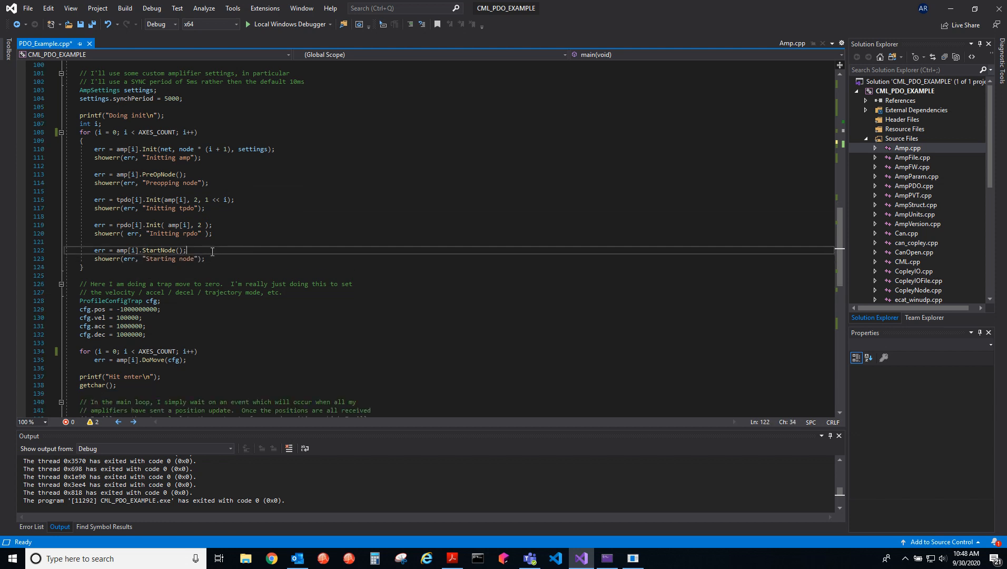
{"action": "scroll", "scroll_direction": "down", "scroll_amount": 3}
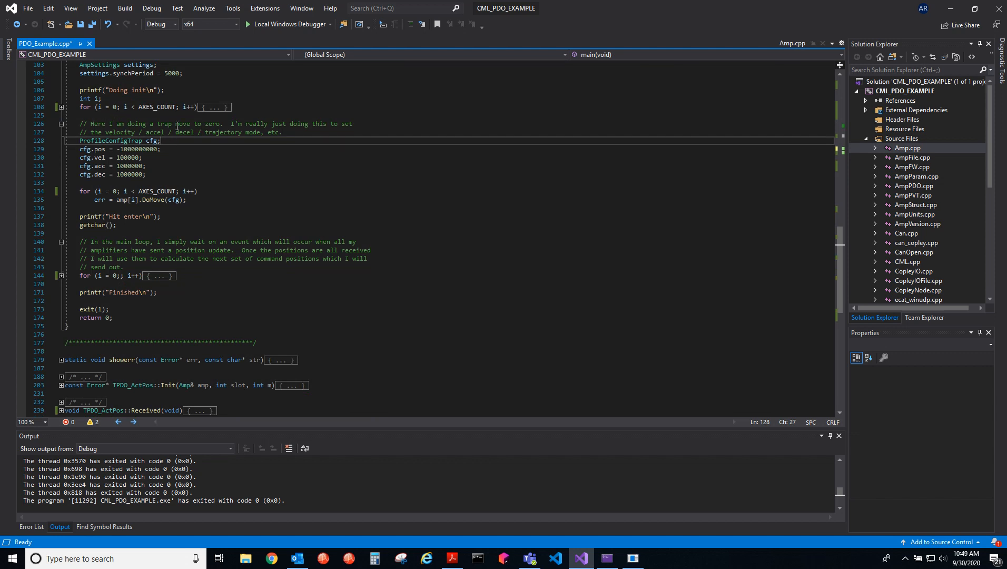
{"action": "mouse_move", "coordinate": [141, 149]}
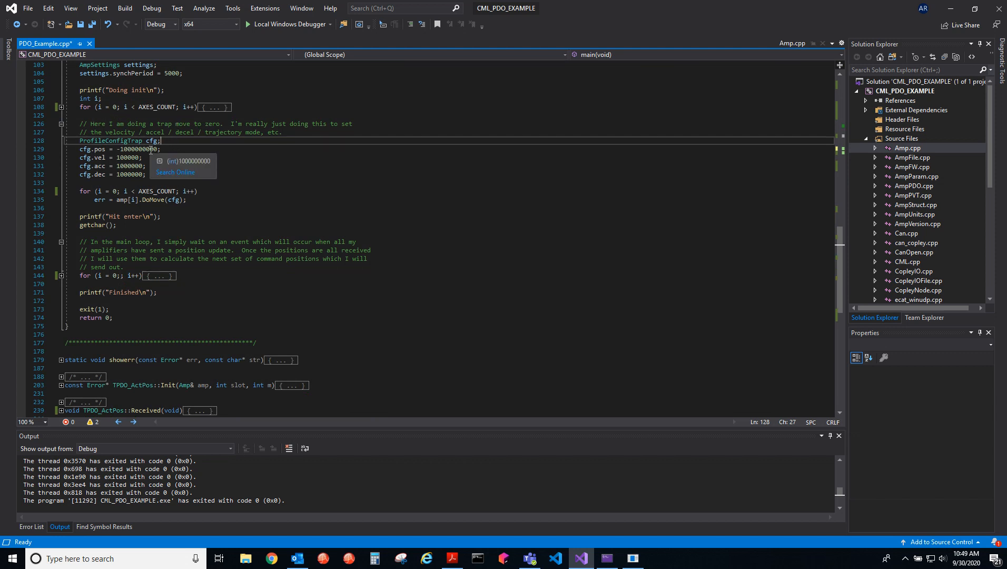
{"action": "mouse_move", "coordinate": [260, 197]}
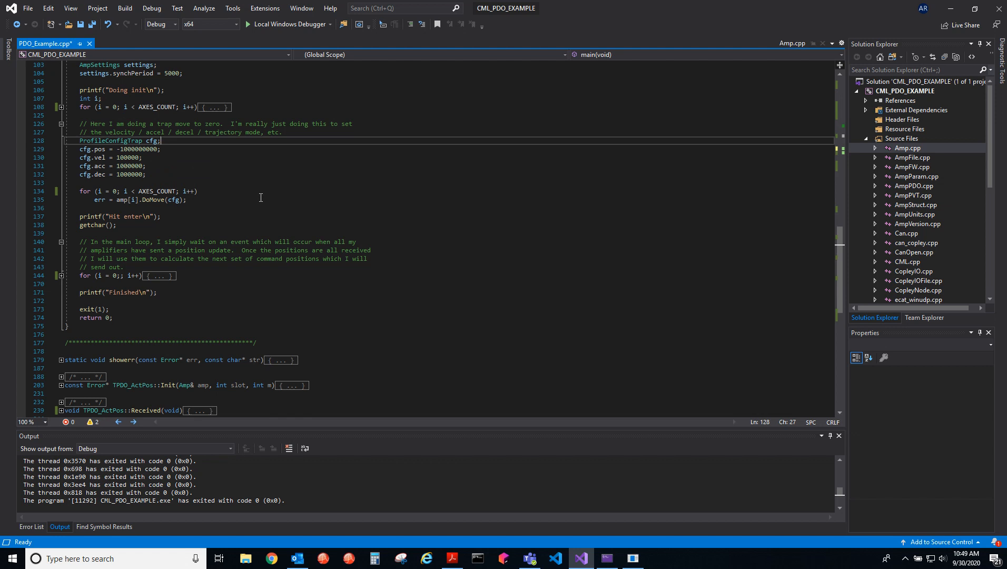
{"action": "mouse_move", "coordinate": [230, 194]}
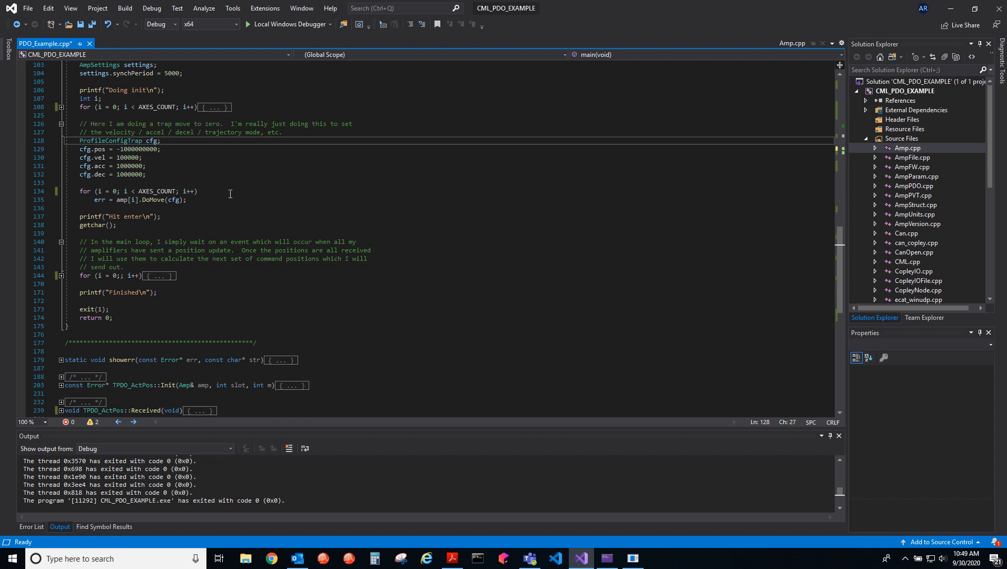
{"action": "mouse_move", "coordinate": [217, 170]}
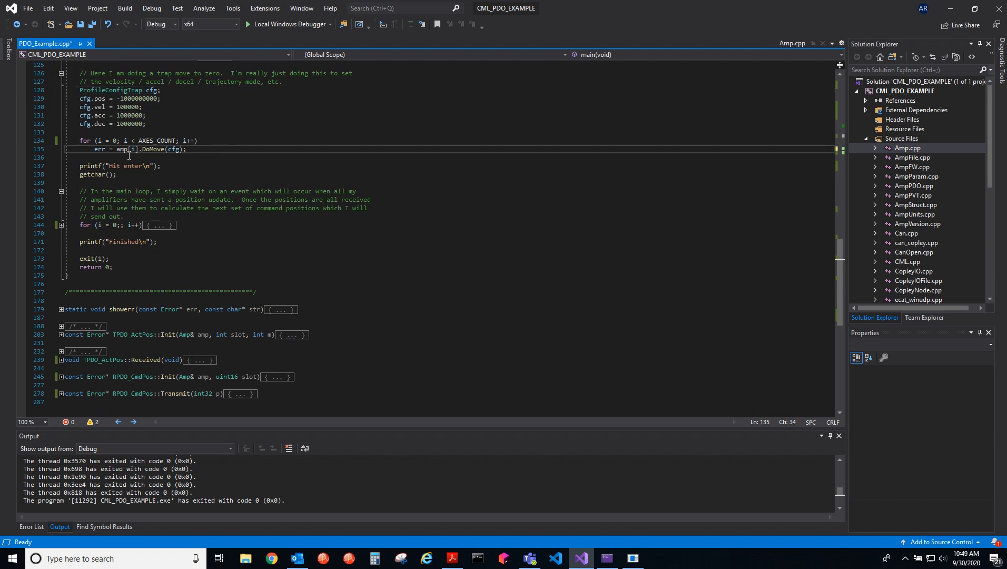
{"action": "mouse_move", "coordinate": [189, 152]}
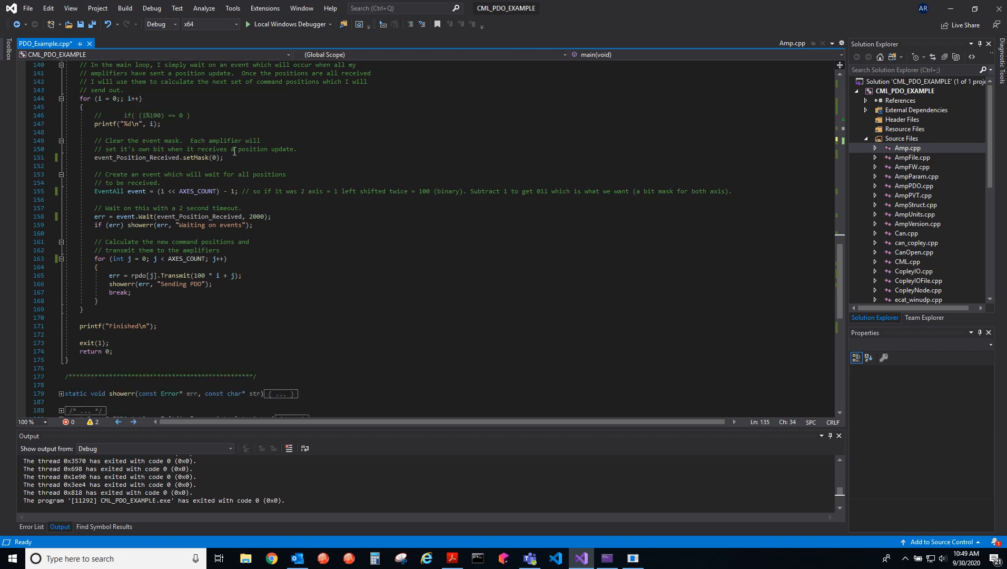
Highlight the per-amplifier bit comment and the event-mask clearing line, then scroll through the loop
{"action": "left_click", "coordinate": [238, 158]}
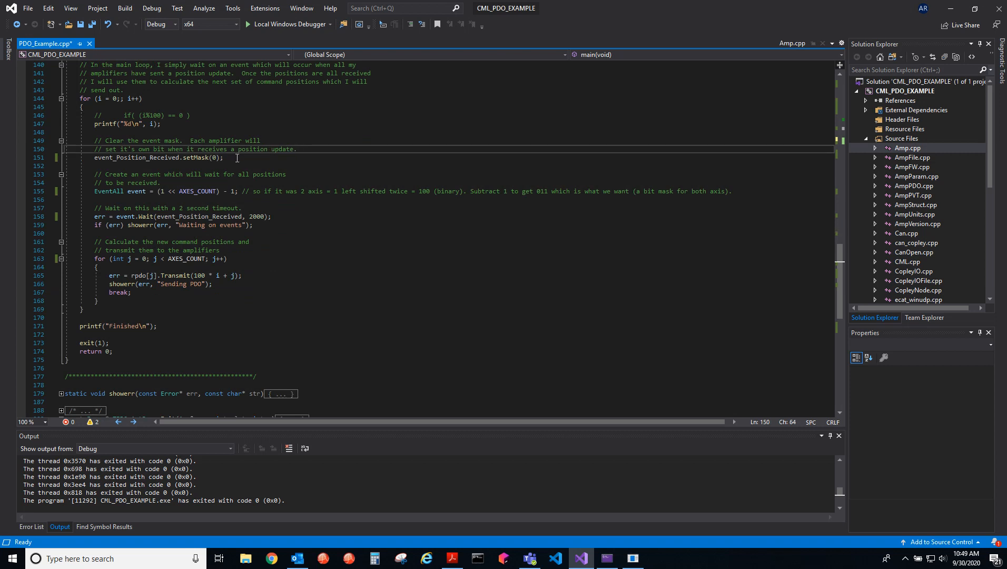
{"action": "left_click", "coordinate": [219, 157]}
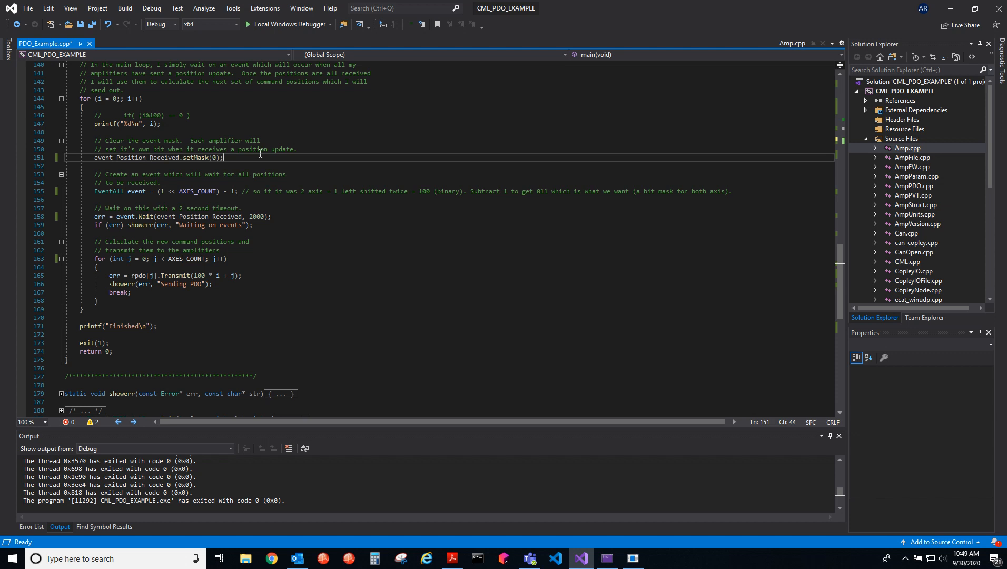
{"action": "mouse_move", "coordinate": [137, 191]}
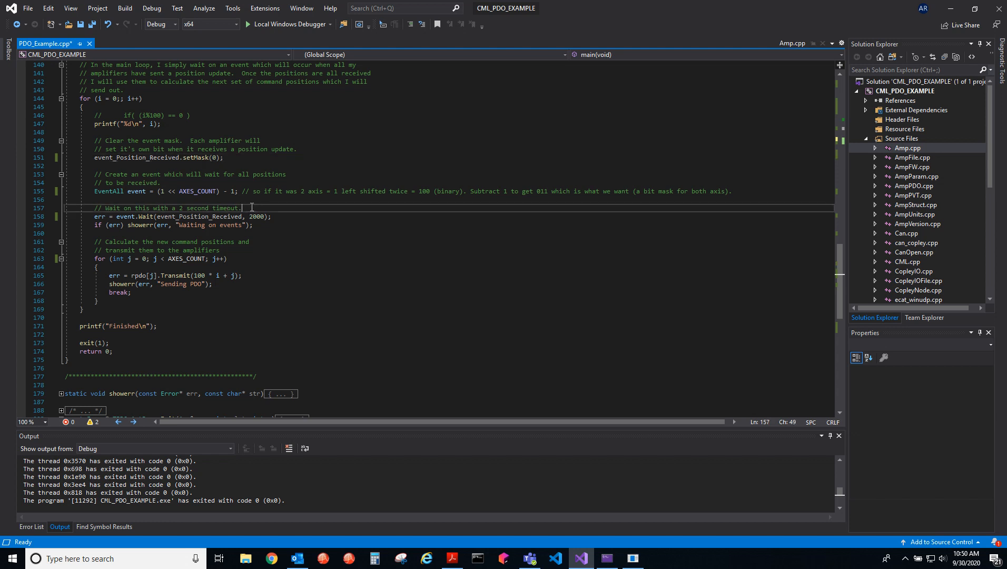
{"action": "mouse_move", "coordinate": [106, 199]}
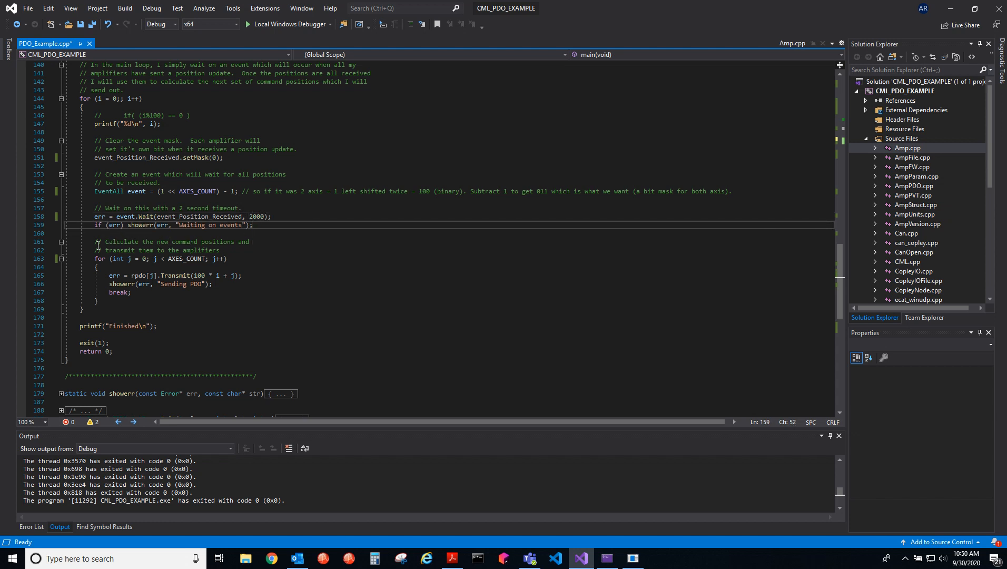
{"action": "scroll", "scroll_direction": "down", "scroll_amount": 3}
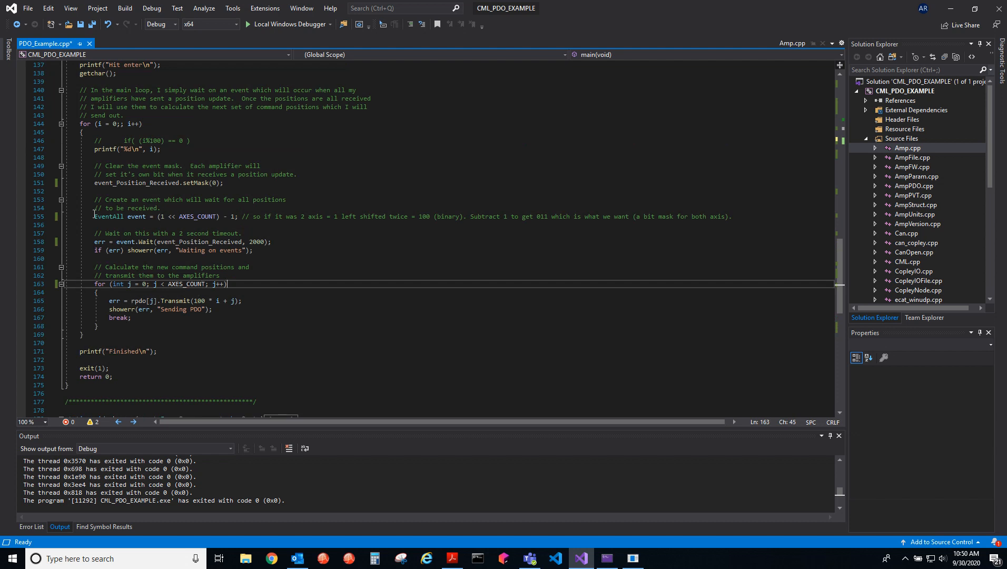
{"action": "mouse_move", "coordinate": [221, 253]}
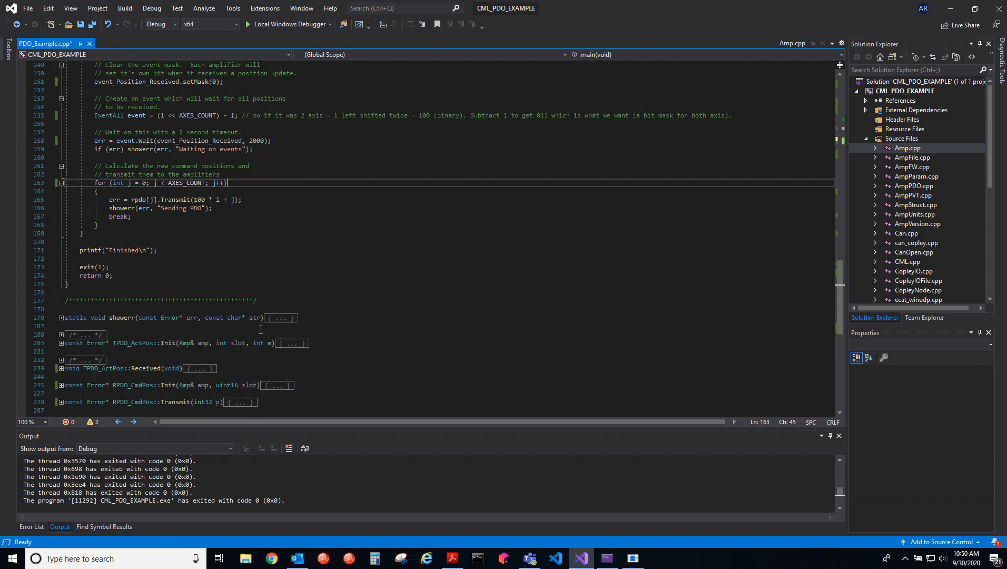
{"action": "scroll", "scroll_direction": "down", "scroll_amount": 3}
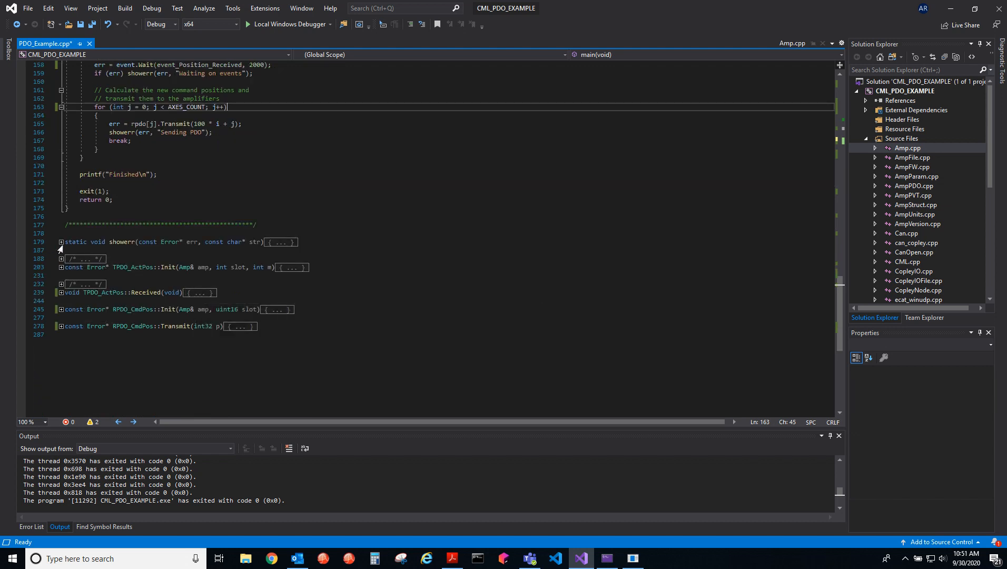
{"action": "left_click", "coordinate": [60, 242]}
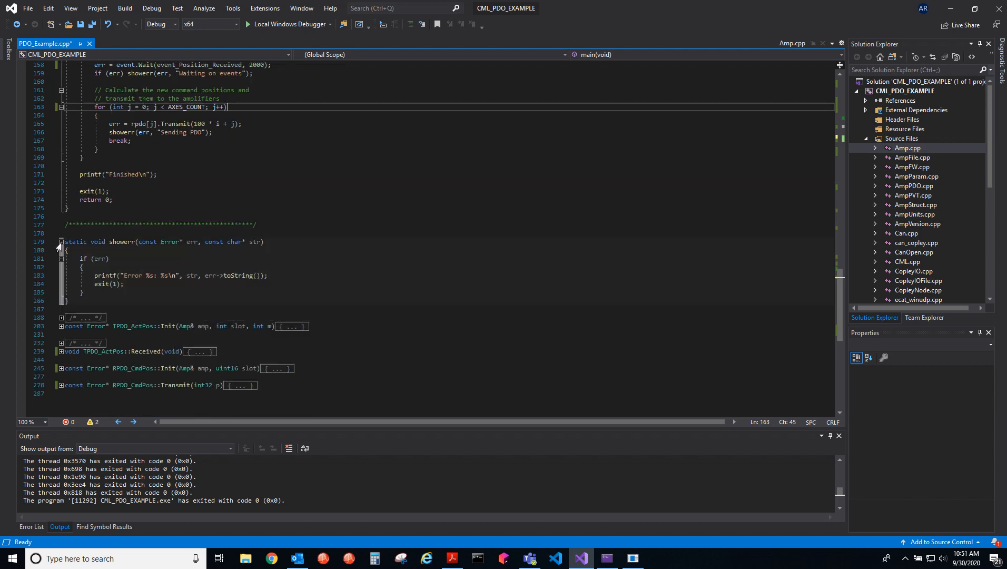
{"action": "left_click", "coordinate": [59, 242]}
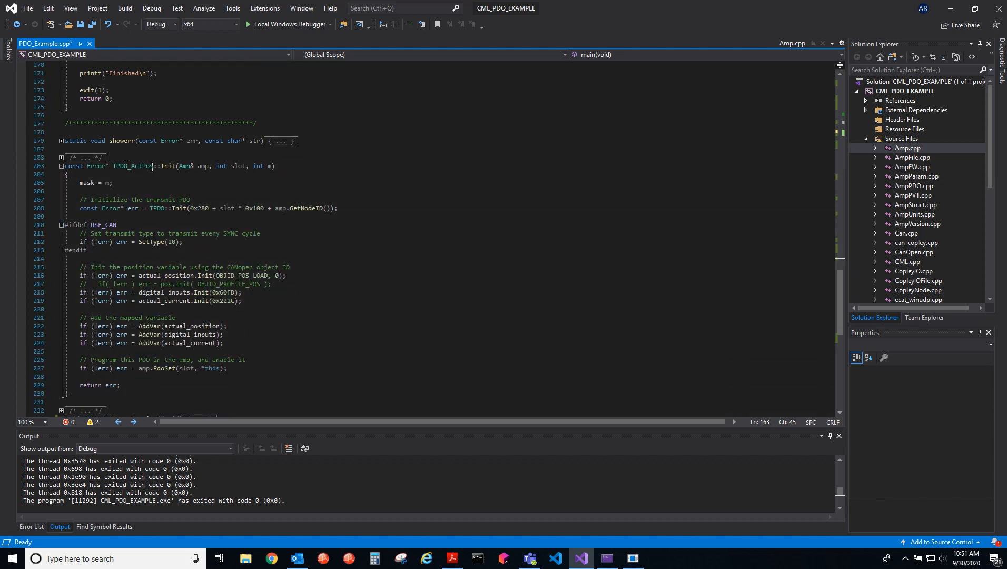
{"action": "scroll", "scroll_direction": "down", "scroll_amount": 3}
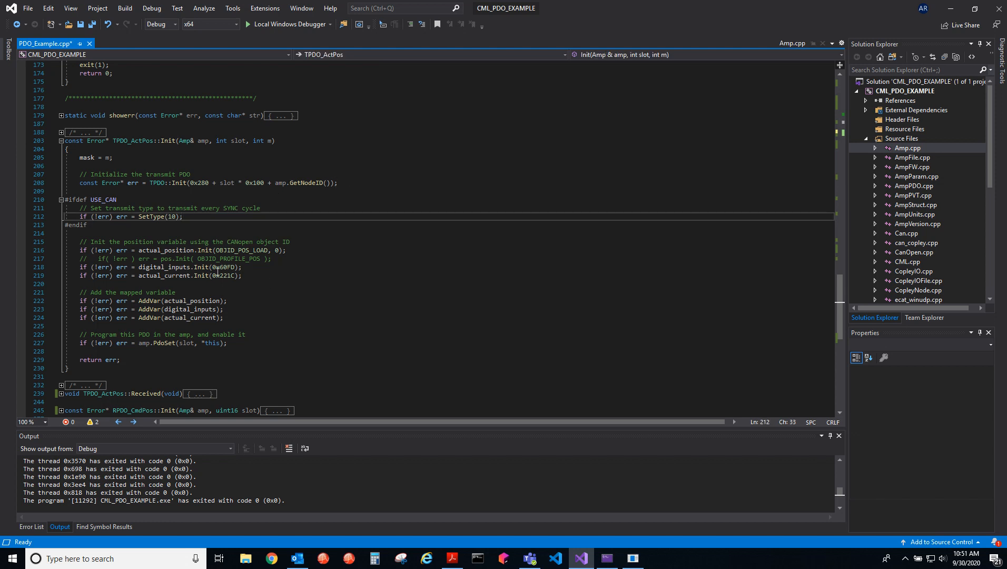
{"action": "scroll", "scroll_direction": "down", "scroll_amount": 3}
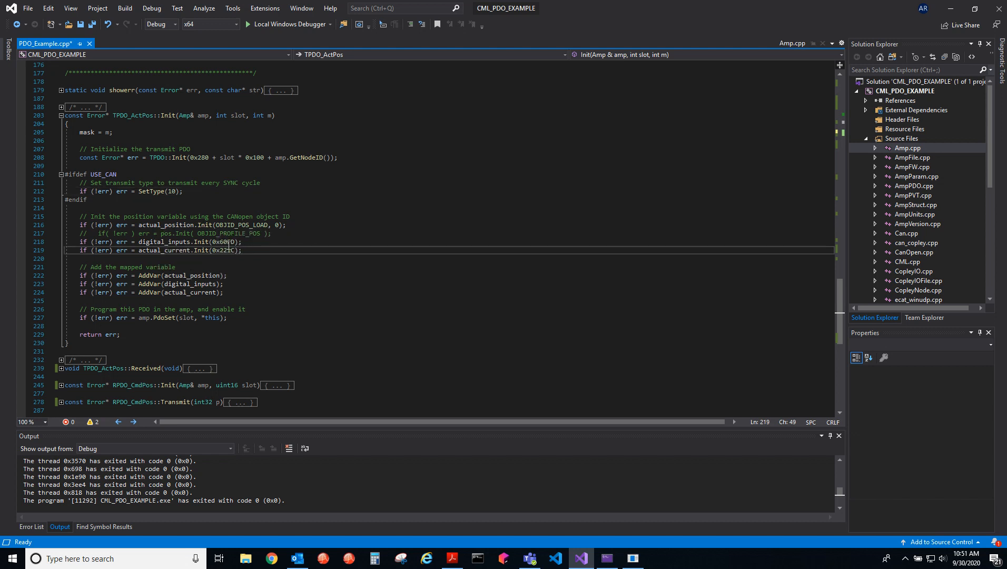
{"action": "double_click", "coordinate": [226, 242]}
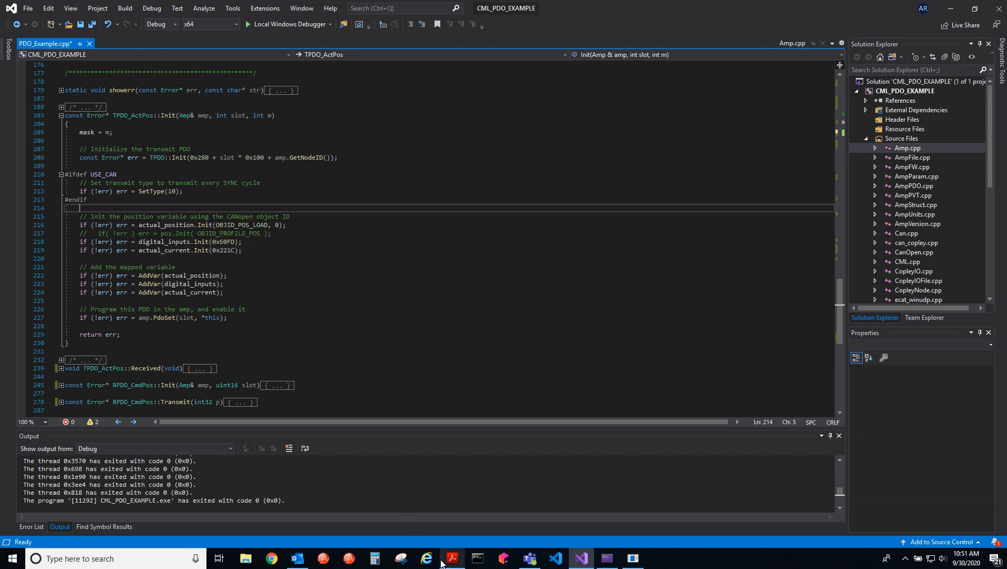
Step through the '60fd' matches in the Copley manual to the Digital Inputs entry
{"action": "left_click", "coordinate": [451, 557]}
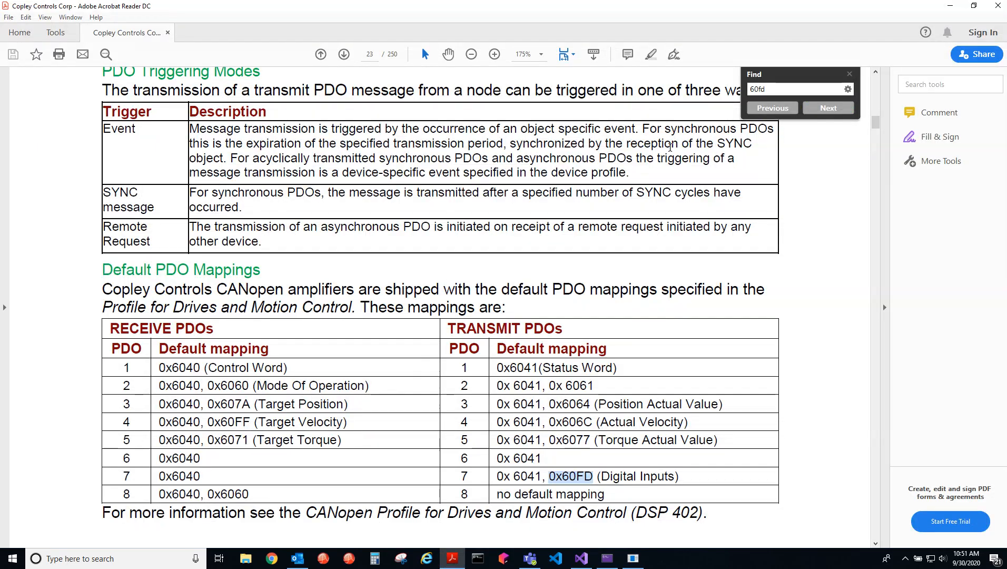
{"action": "left_click", "coordinate": [828, 107]}
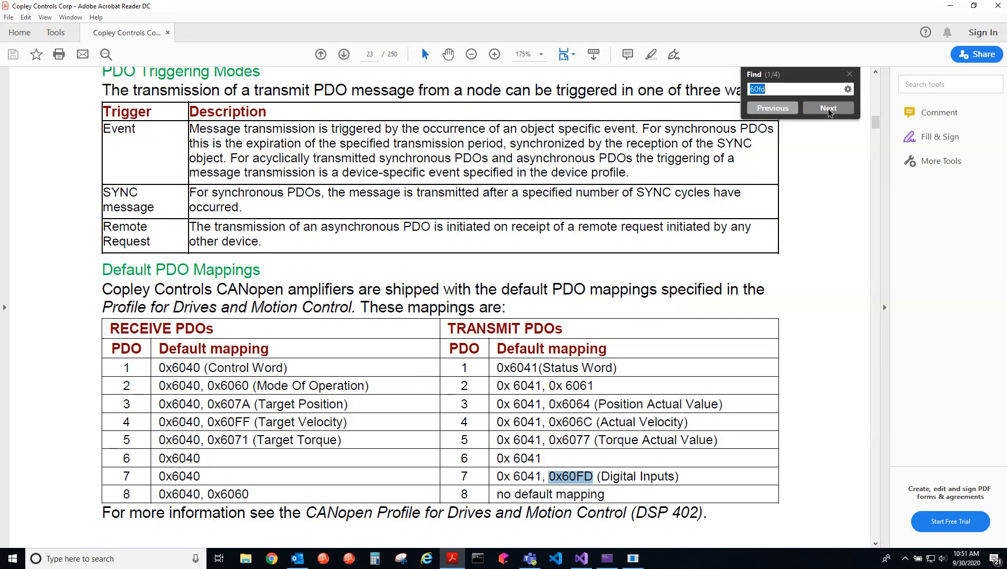
{"action": "left_click", "coordinate": [827, 108]}
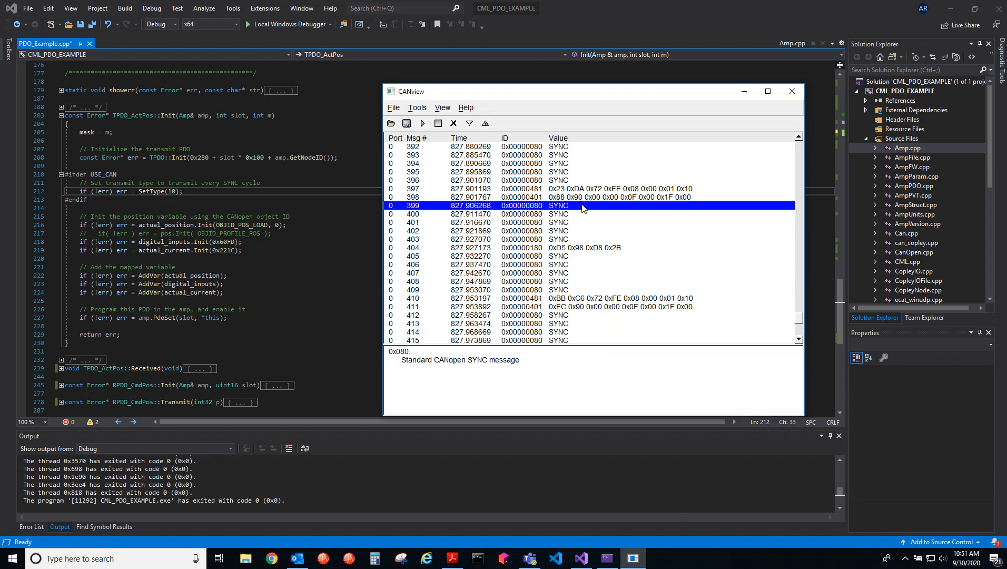
{"action": "mouse_move", "coordinate": [570, 208]}
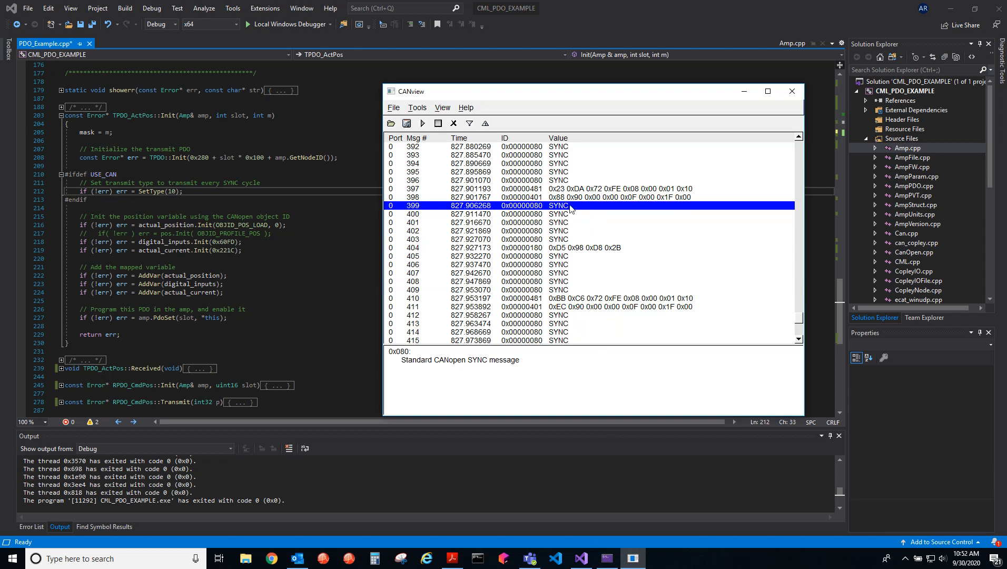
{"action": "mouse_move", "coordinate": [566, 234]}
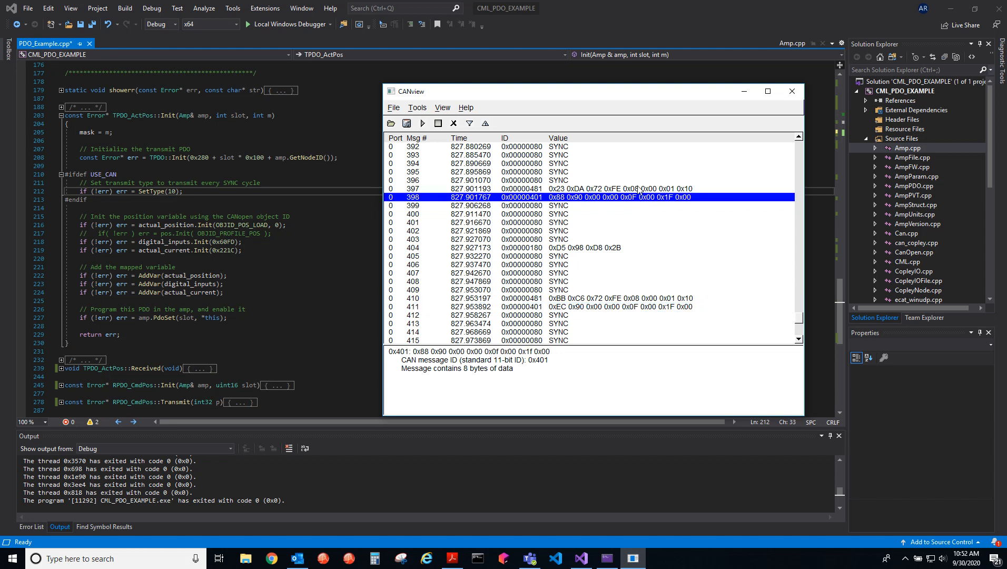
Decode the 0x401 message row in the CANview trace
{"action": "left_click", "coordinate": [790, 91]}
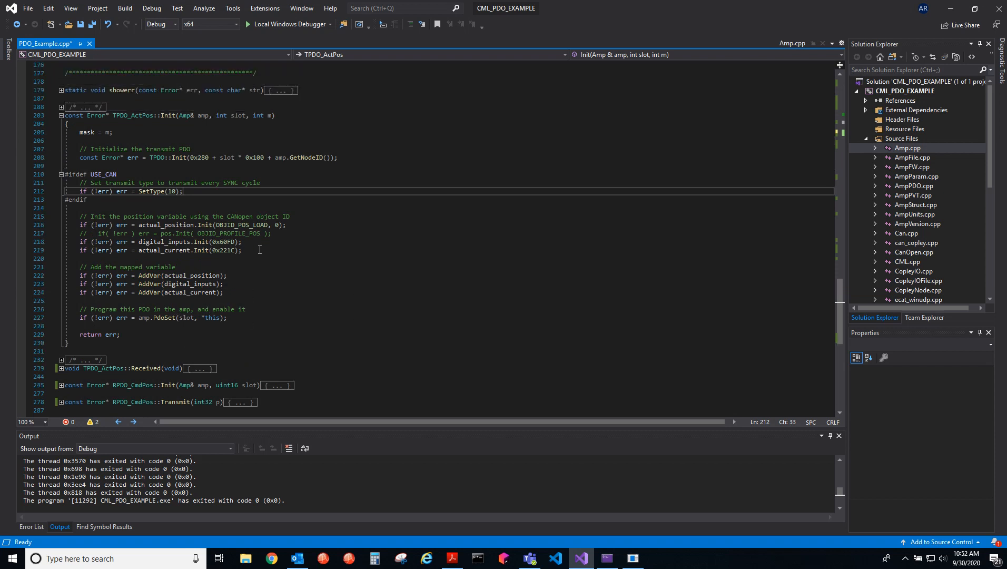
{"action": "mouse_move", "coordinate": [146, 177]}
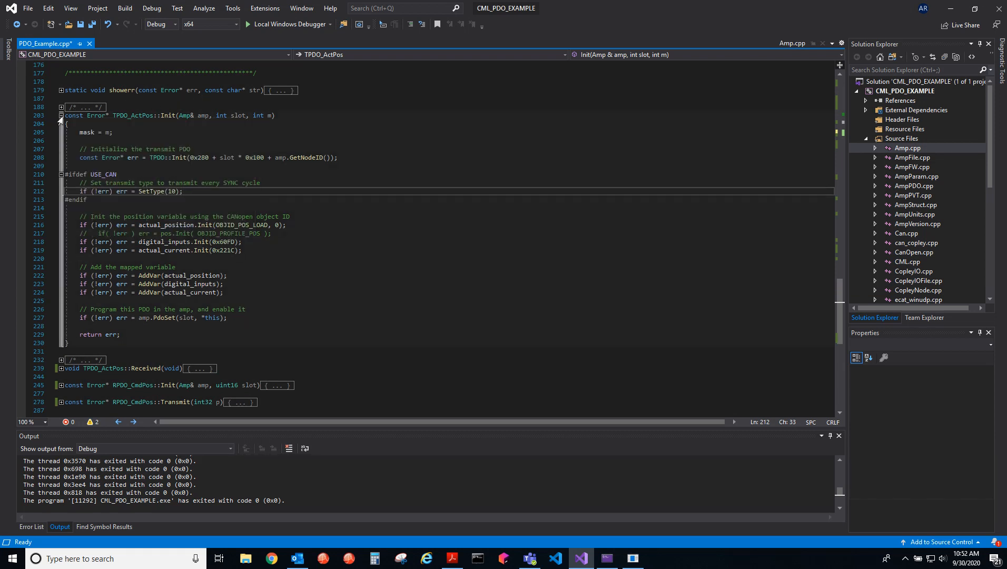
Collapse TPDO_ActPos::Init and expand TPDO_ActPos::Received
{"action": "left_click", "coordinate": [59, 115]}
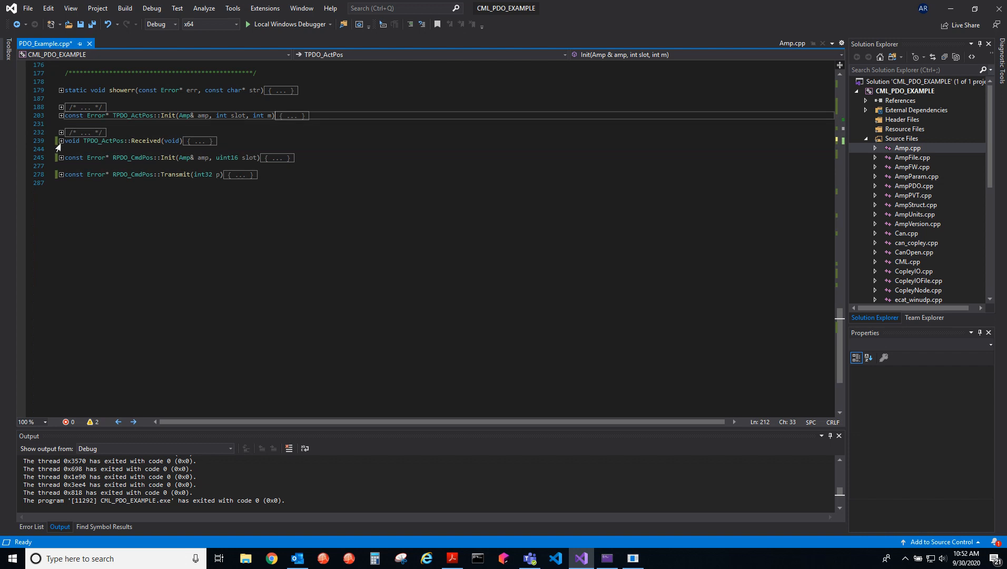
{"action": "left_click", "coordinate": [61, 141]}
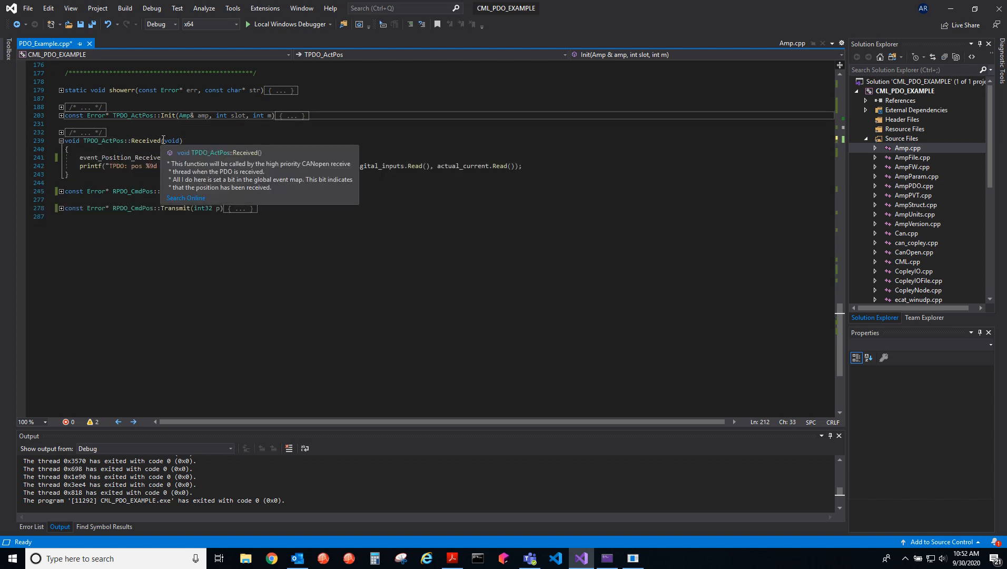
{"action": "mouse_move", "coordinate": [469, 174]}
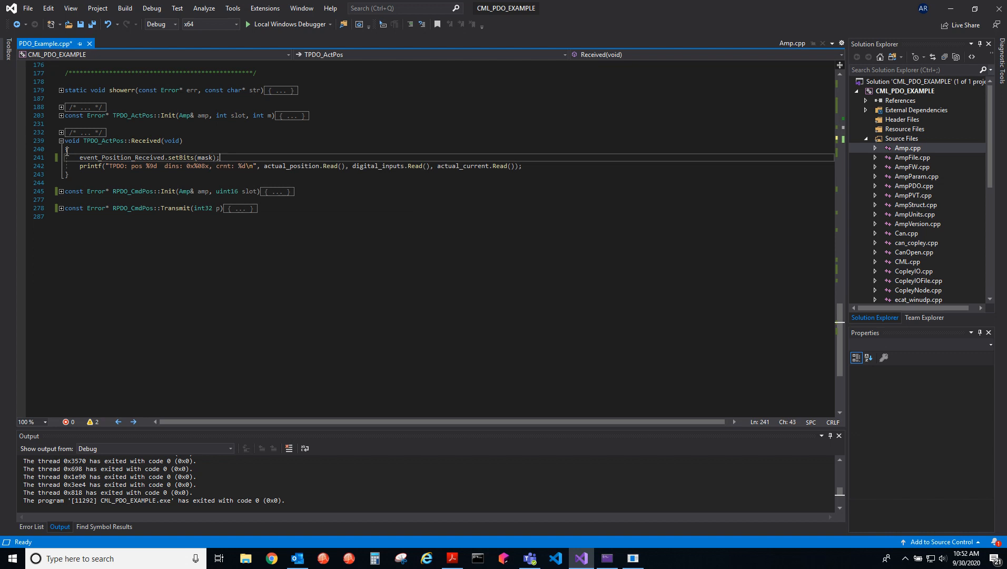
Unfold RPDO_CmdPos::Init and highlight the target_position mapping line
{"action": "left_click", "coordinate": [59, 191]}
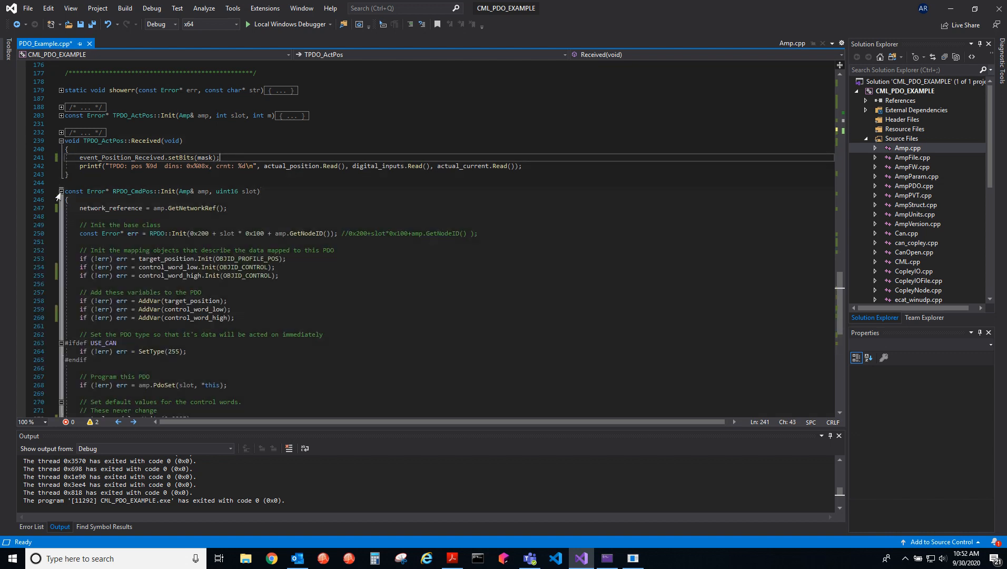
{"action": "scroll", "scroll_direction": "down", "scroll_amount": 3}
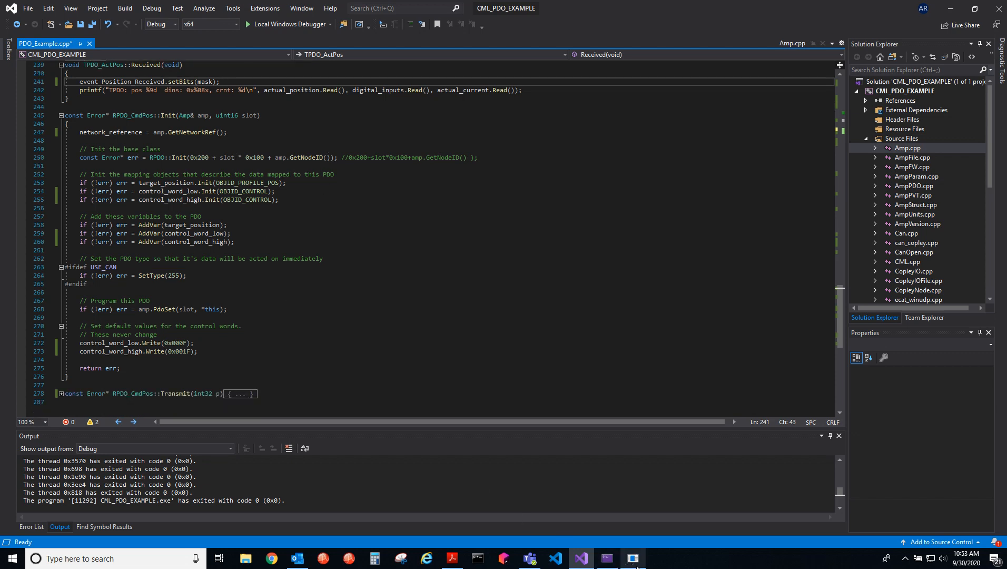
{"action": "left_click", "coordinate": [632, 557]}
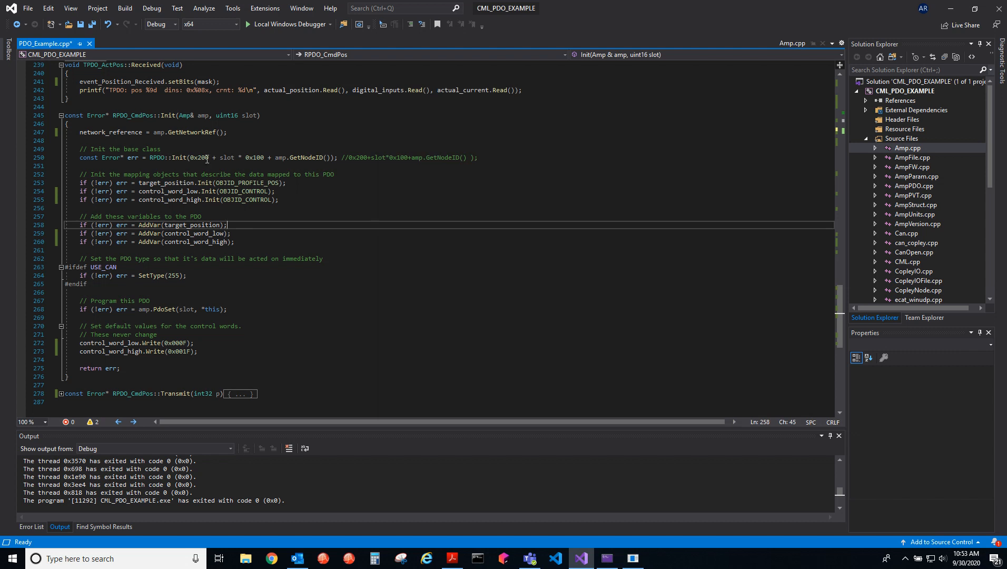
{"action": "mouse_move", "coordinate": [199, 158]}
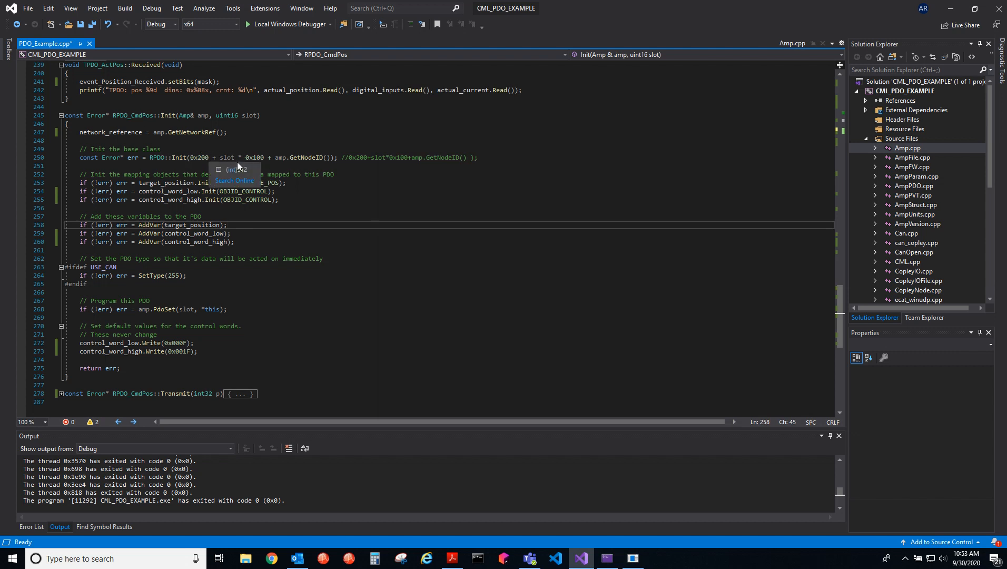
{"action": "mouse_move", "coordinate": [263, 158]}
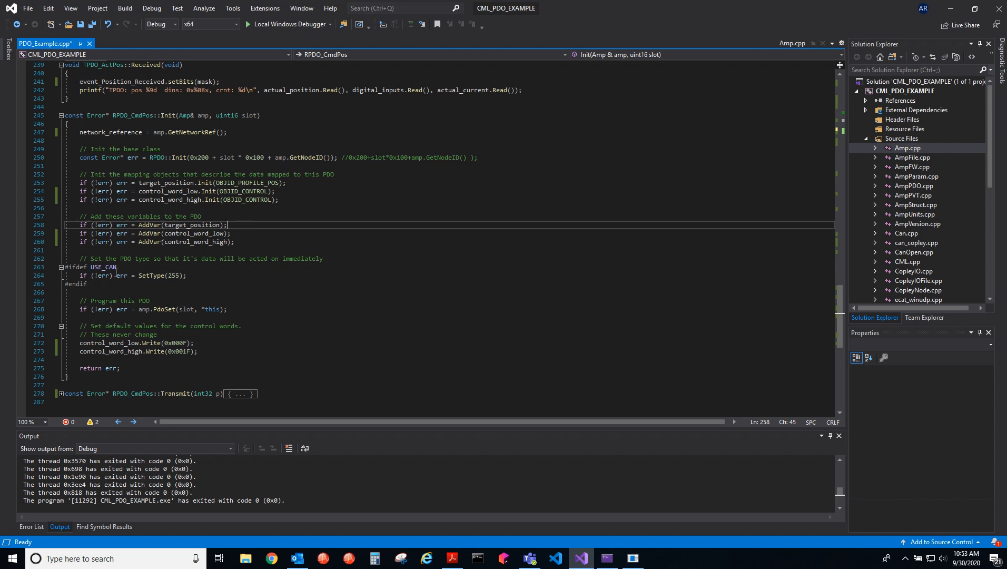
Highlight the SetType(255) line, then scroll down to the control-word defaults
{"action": "left_click", "coordinate": [186, 275]}
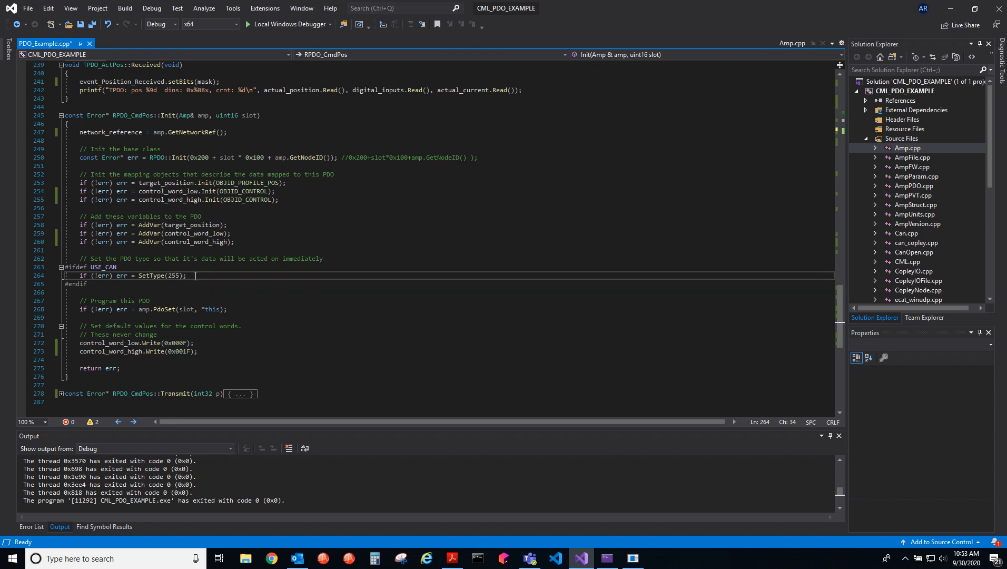
{"action": "mouse_move", "coordinate": [193, 274]}
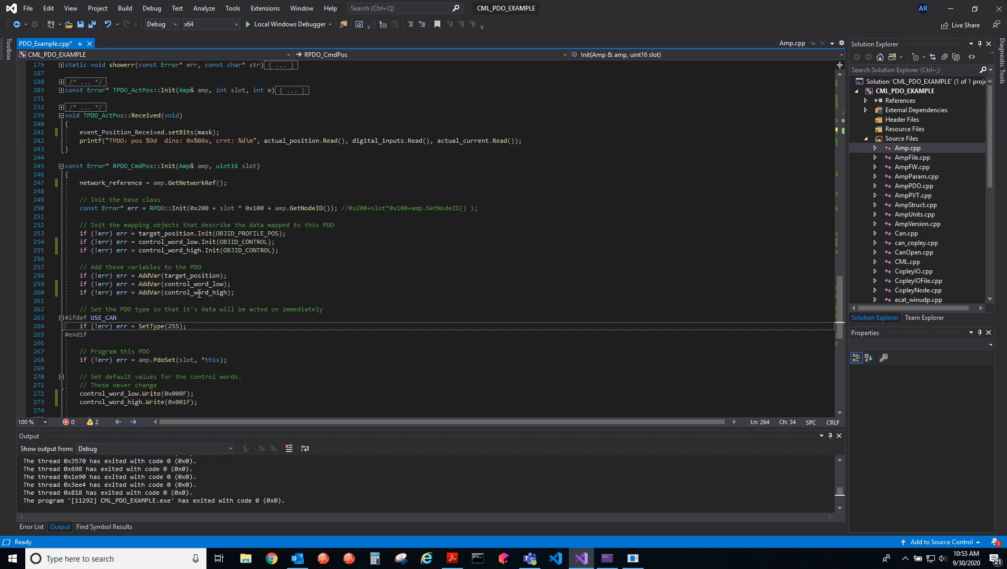
{"action": "scroll", "scroll_direction": "down", "scroll_amount": 3}
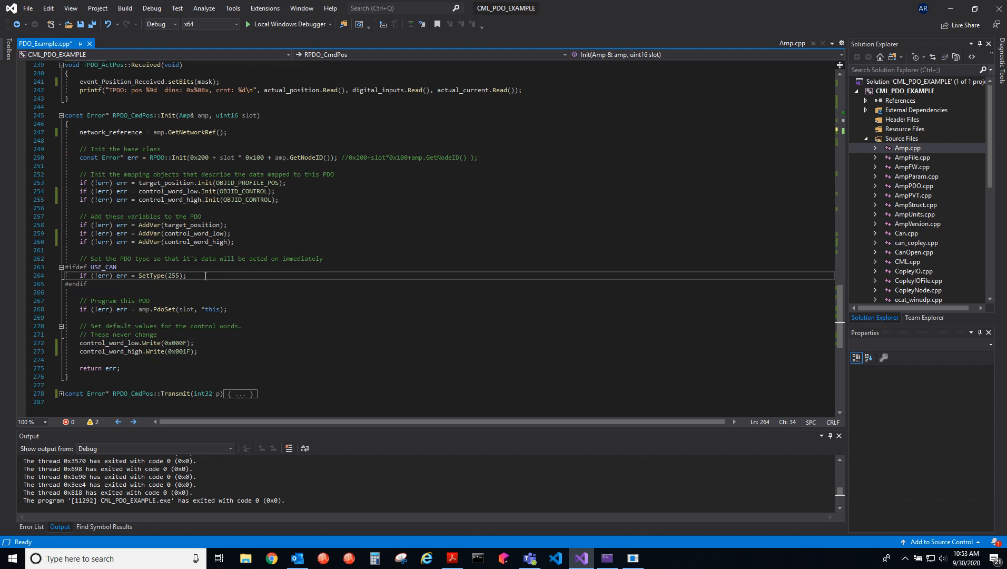
{"action": "scroll", "scroll_direction": "down", "scroll_amount": 3}
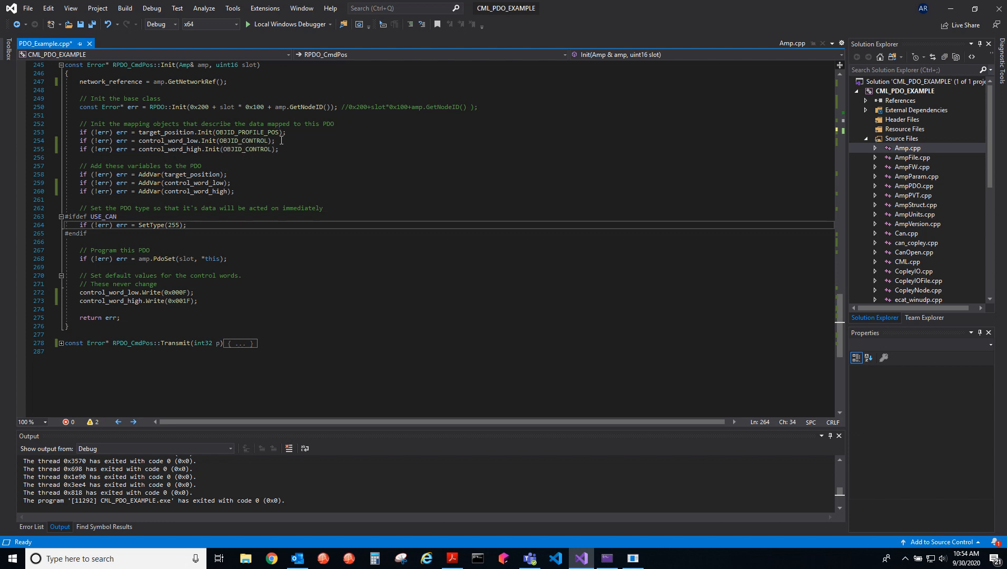
{"action": "mouse_move", "coordinate": [283, 150]}
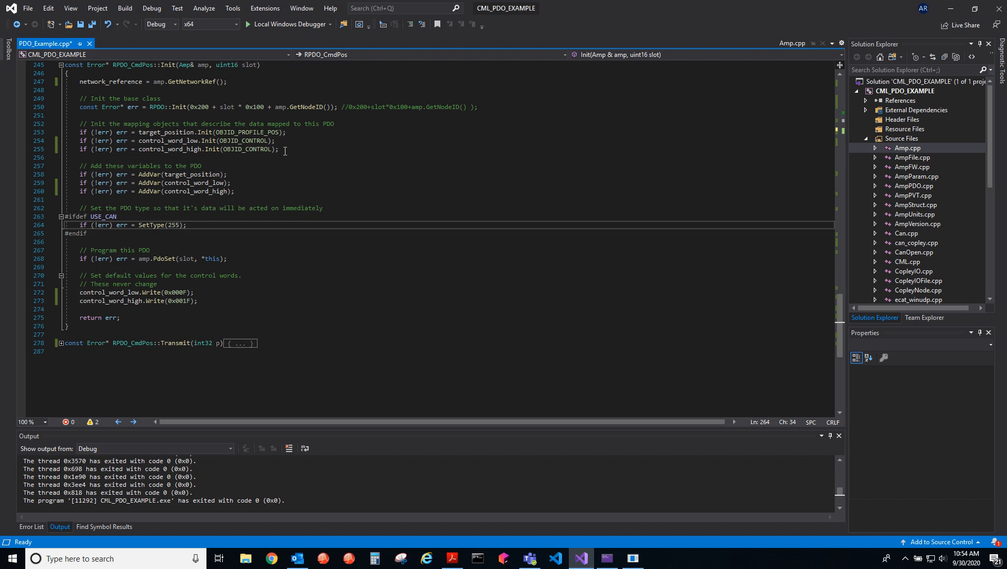
{"action": "mouse_move", "coordinate": [292, 134]}
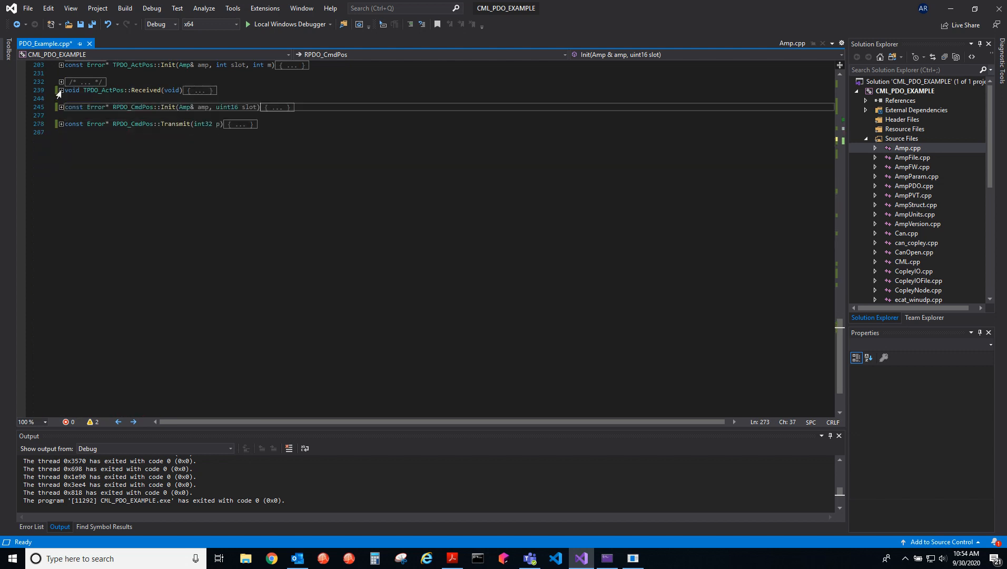
Collapse the RPDO_CmdPos::Init outline region
{"action": "left_click", "coordinate": [60, 123]}
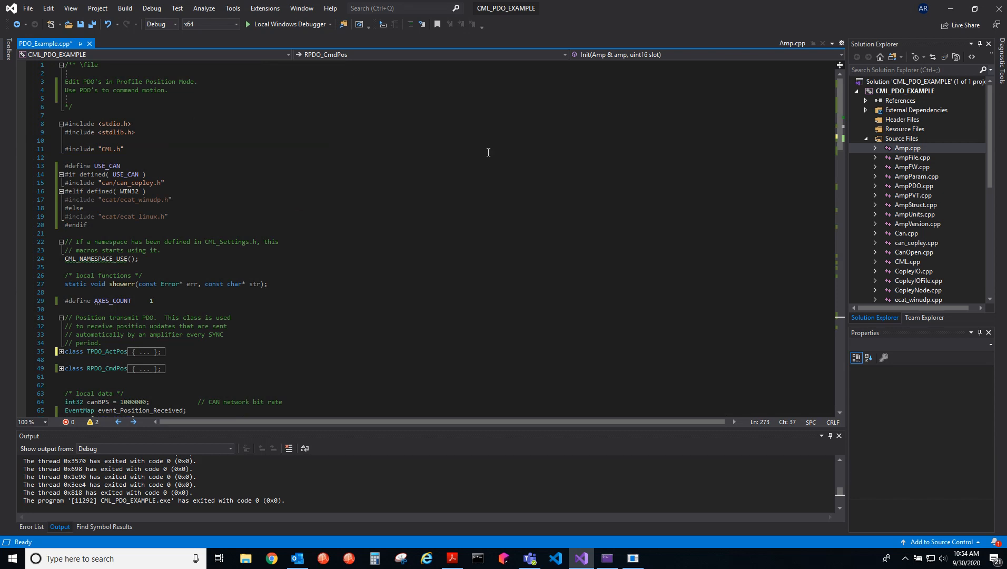
{"action": "mouse_move", "coordinate": [480, 159]}
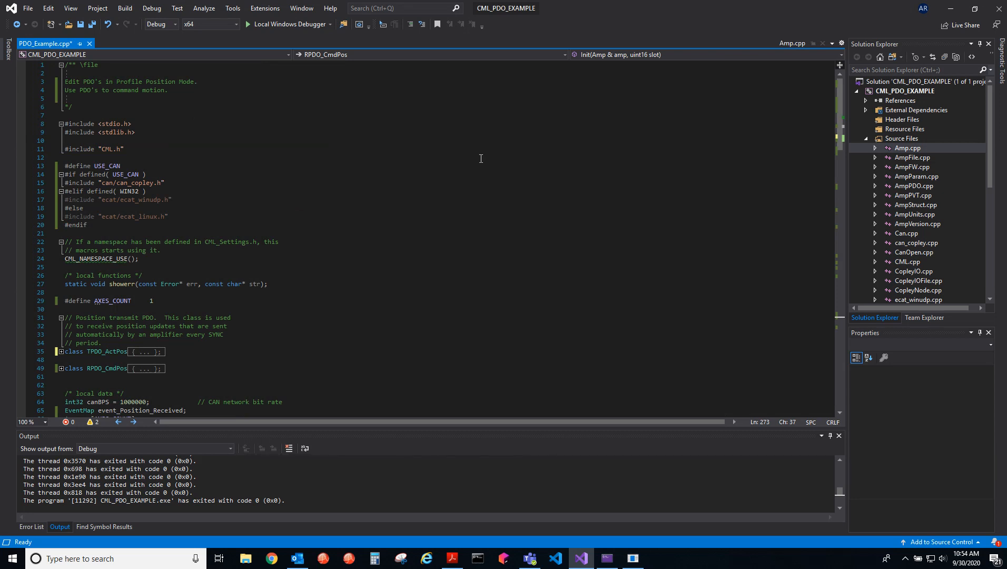